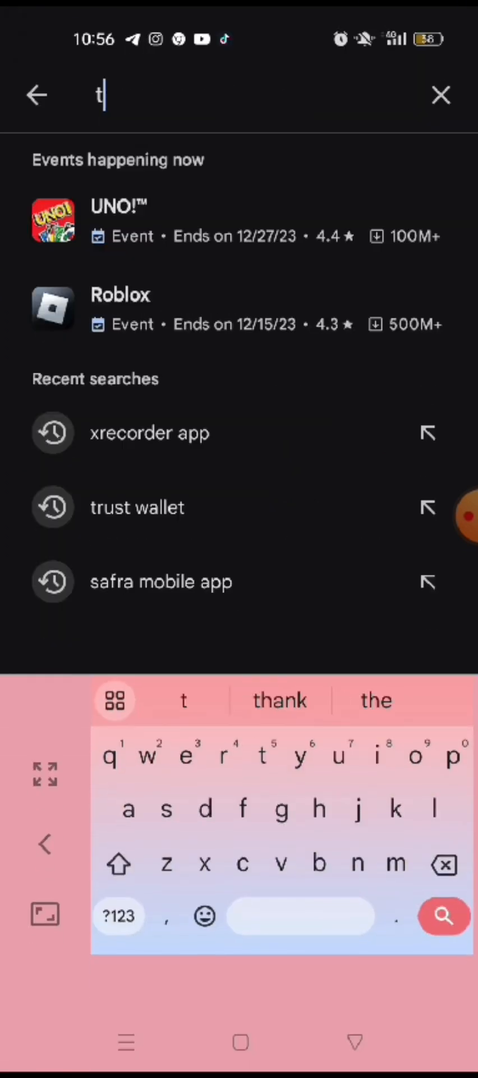
Search Google Play for 'trust wallet' and scroll to the Trust crypto wallet listing
{"action": "type", "text": "rust wallet"}
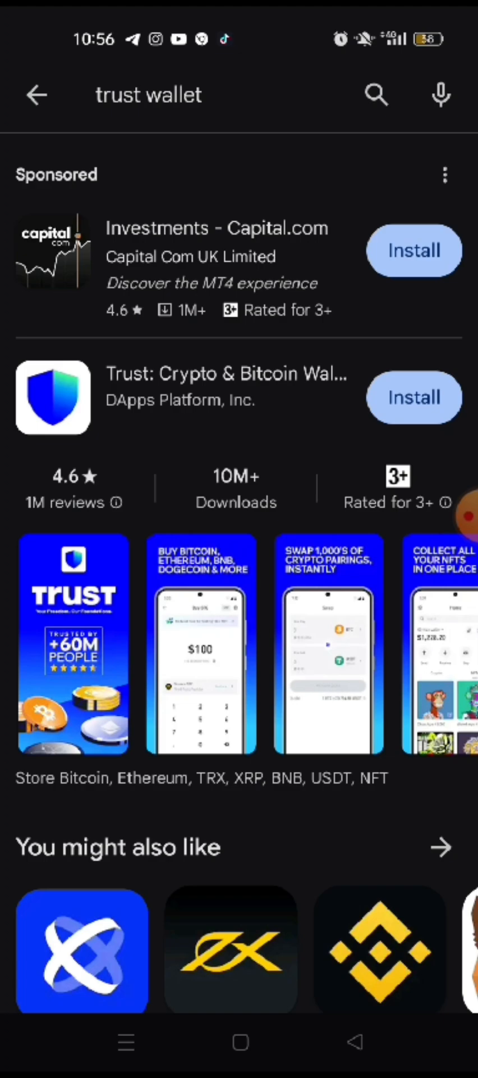
{"action": "scroll", "scroll_direction": "down", "scroll_amount": 3}
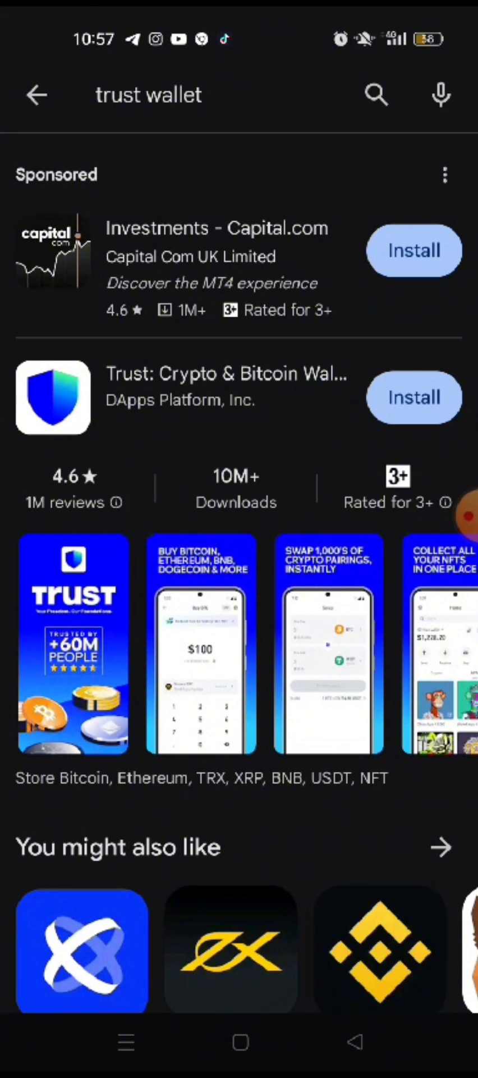
Install the Trust: Crypto & Bitcoin Wallet app from its Play Store listing
{"action": "left_click", "coordinate": [414, 397]}
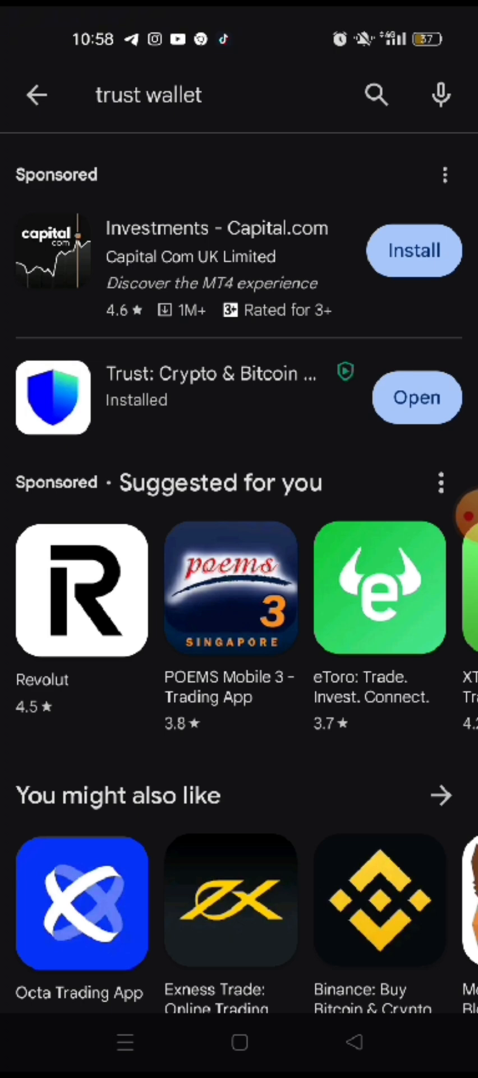
Launch Trust Wallet from Play Store and get past the intro with Get Started
{"action": "left_click", "coordinate": [417, 397]}
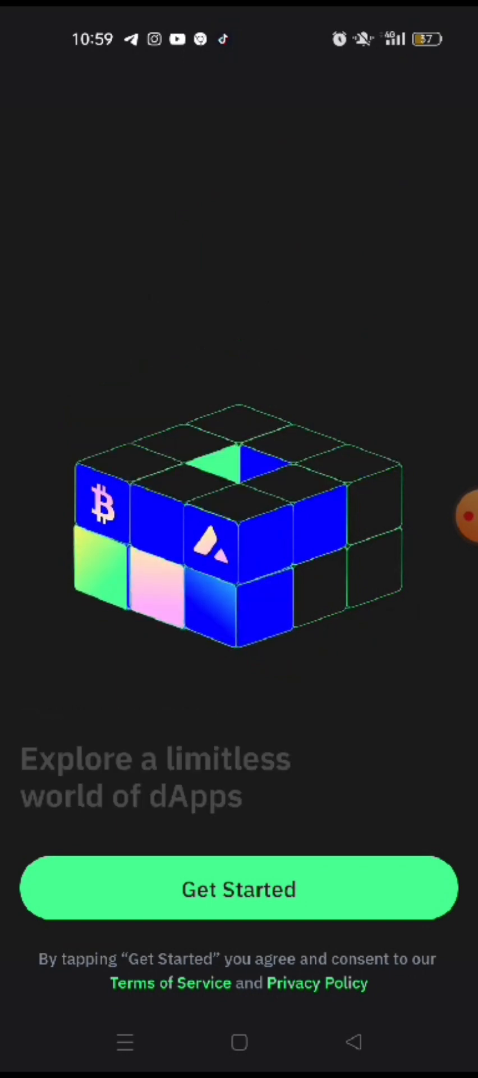
{"action": "left_click", "coordinate": [239, 890]}
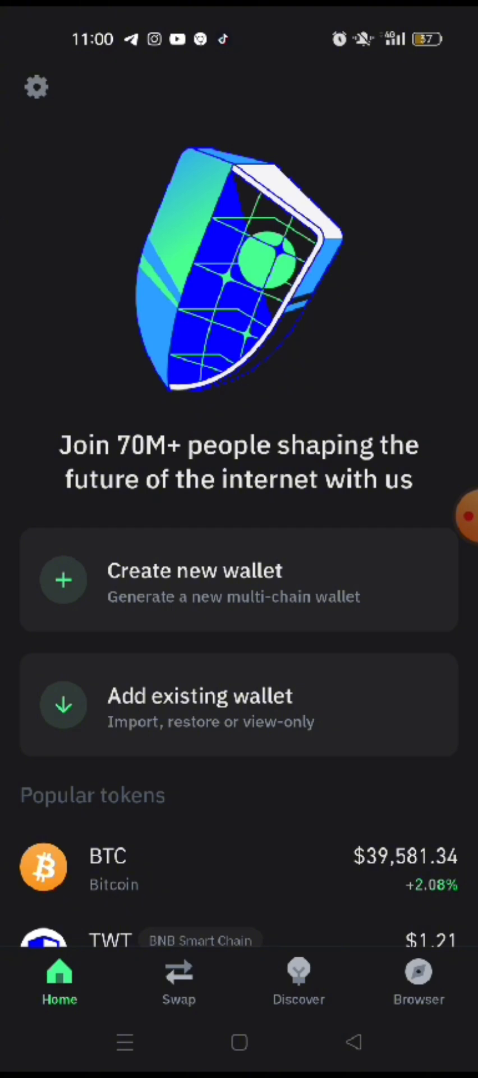
Create a new wallet, reaching the secret phrase backup prompt
{"action": "left_click", "coordinate": [204, 585]}
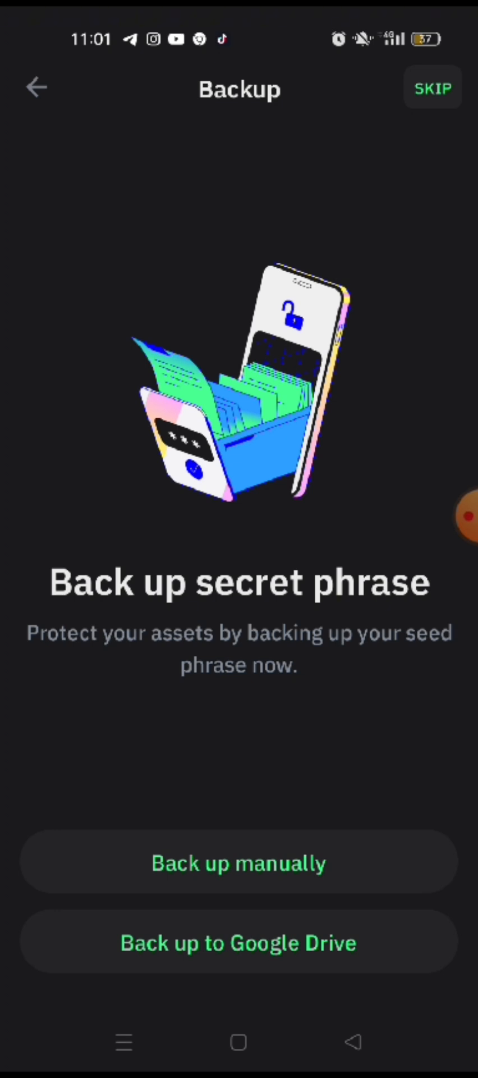
Back up the secret phrase manually, acknowledging the safety warnings and continuing to reveal it
{"action": "left_click", "coordinate": [238, 863]}
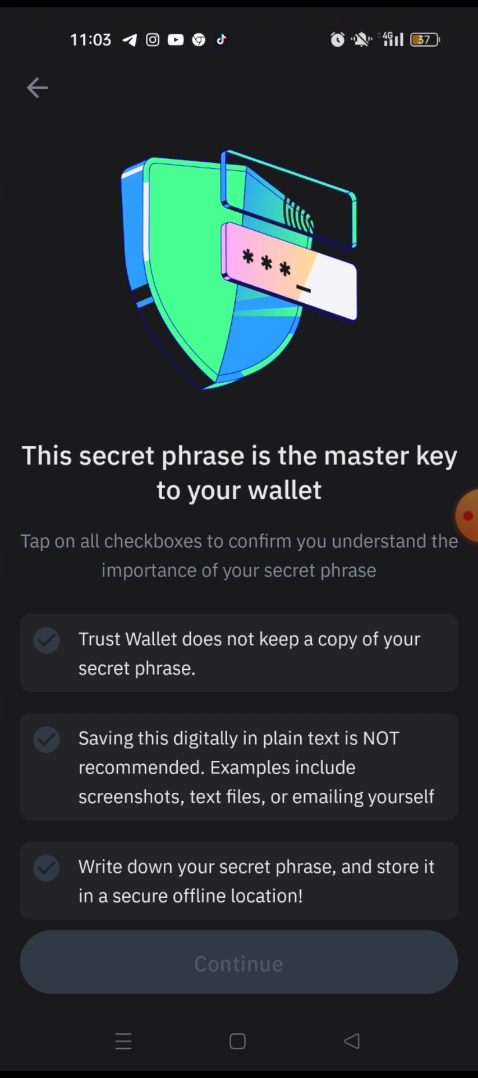
{"action": "left_click", "coordinate": [47, 641]}
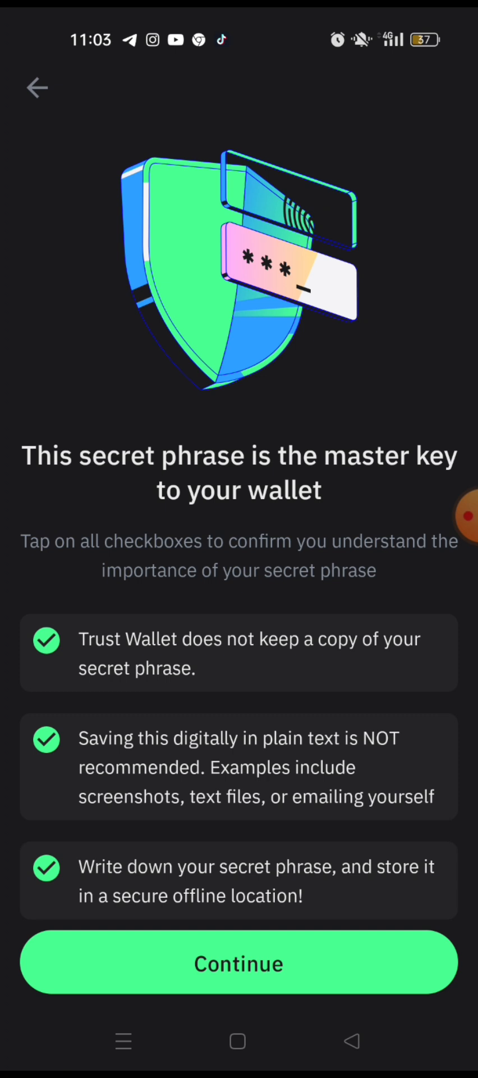
{"action": "left_click", "coordinate": [449, 515]}
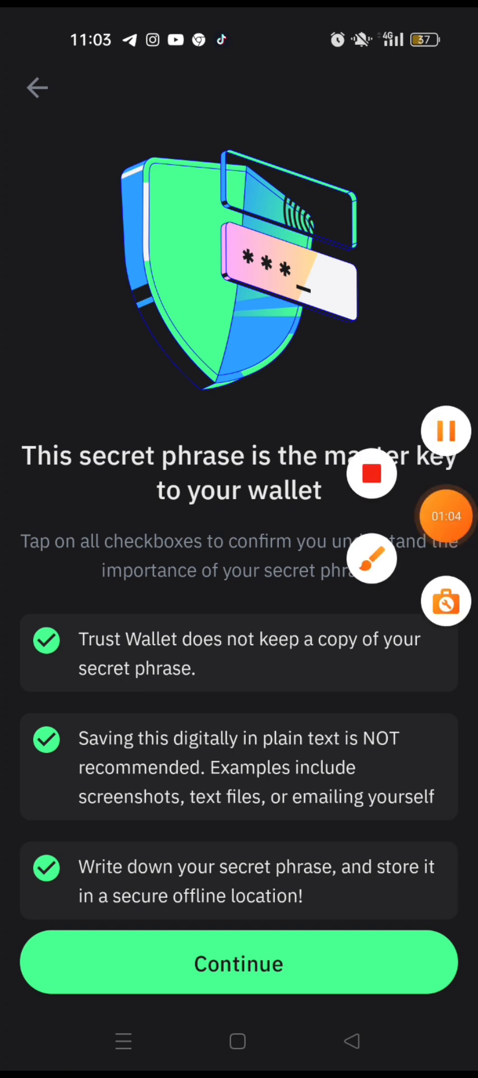
{"action": "left_click", "coordinate": [238, 963]}
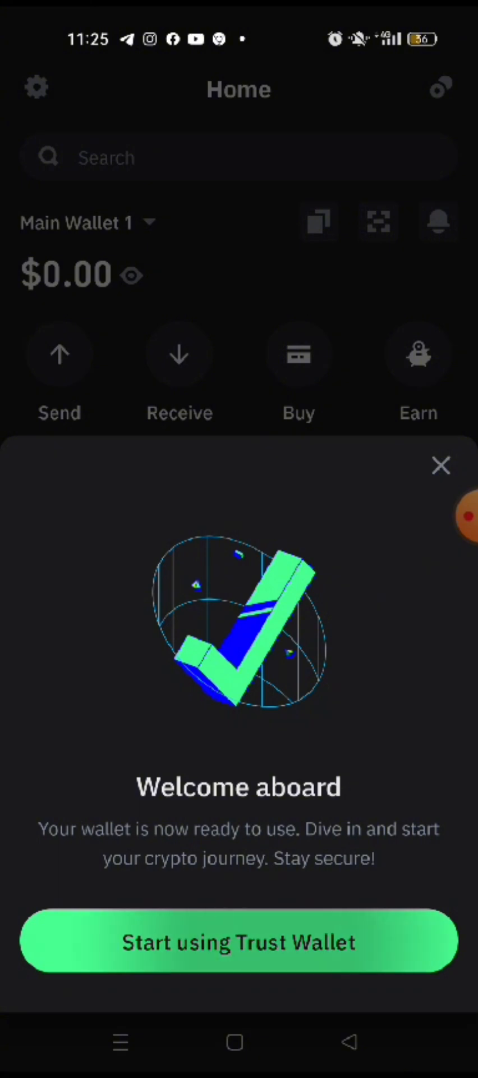
{"action": "left_click", "coordinate": [238, 943]}
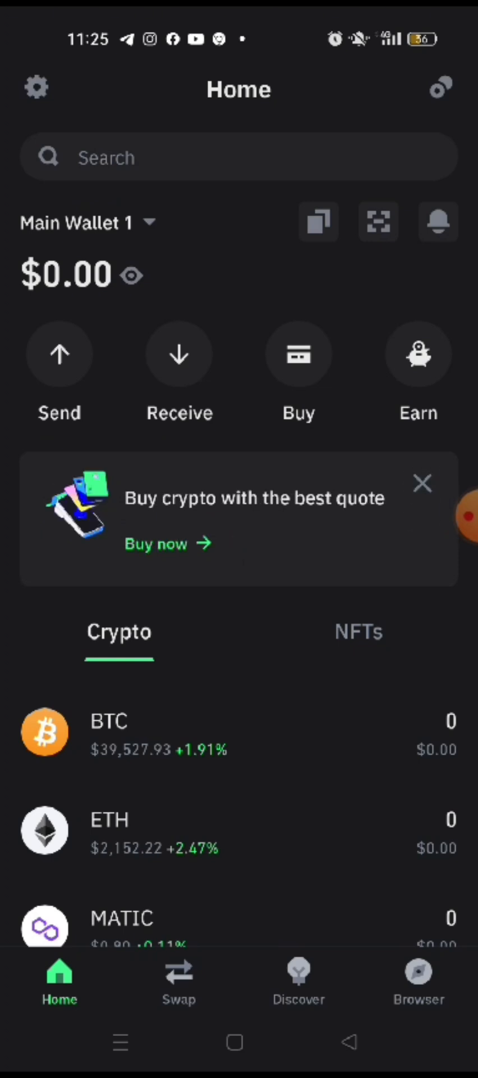
{"action": "left_click", "coordinate": [421, 484]}
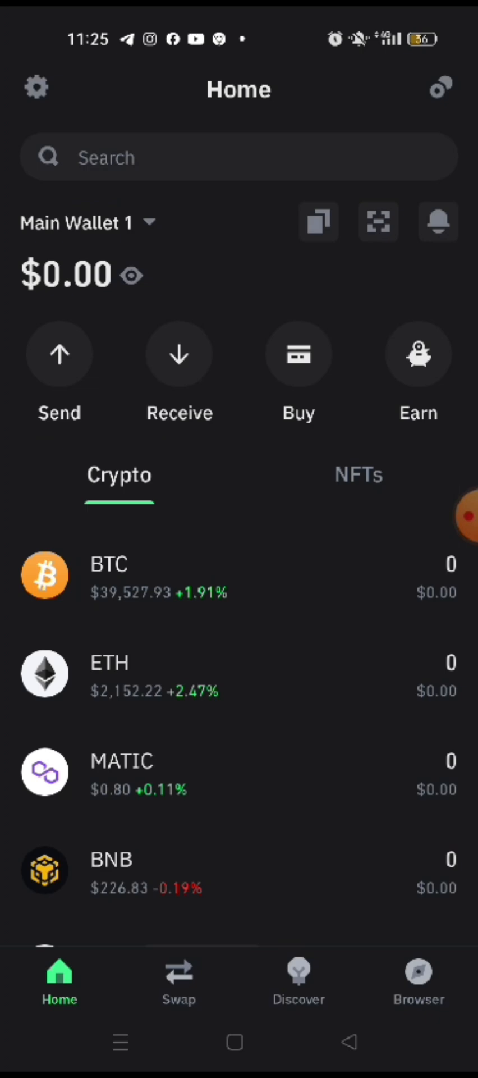
{"action": "scroll", "scroll_direction": "down", "scroll_amount": 3}
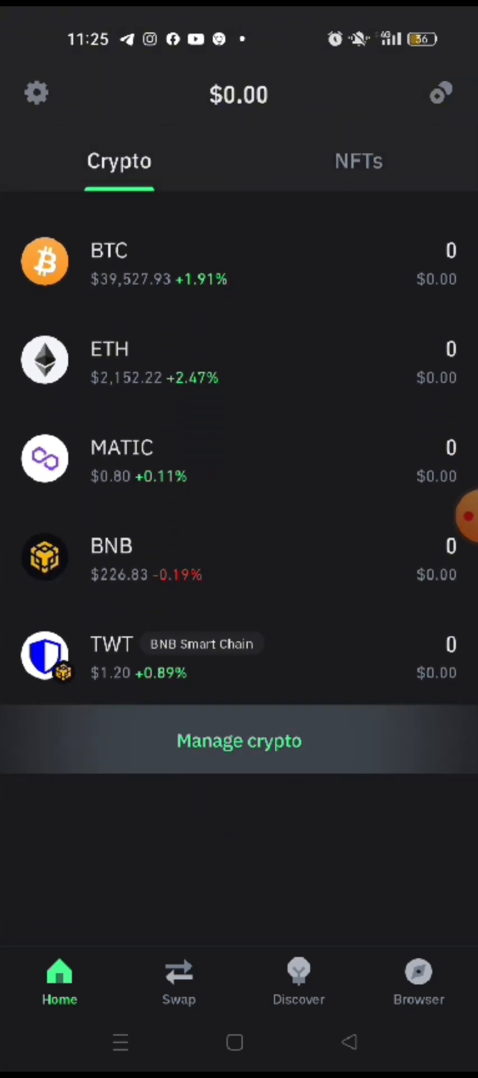
Show the Manage crypto list of coins from the Home tab
{"action": "left_click", "coordinate": [239, 740]}
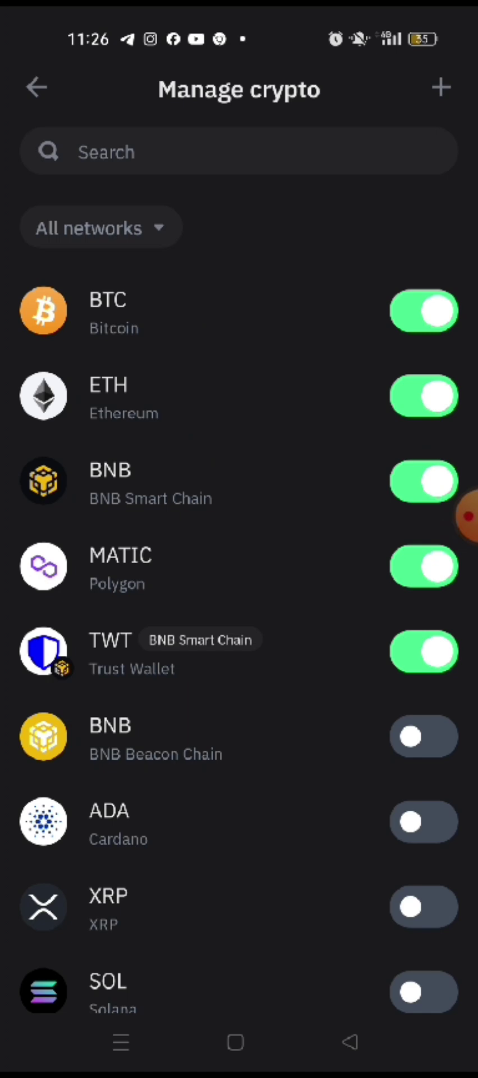
Scroll through the full Manage crypto coin list down to the bottom and back
{"action": "scroll", "scroll_direction": "down", "scroll_amount": 3}
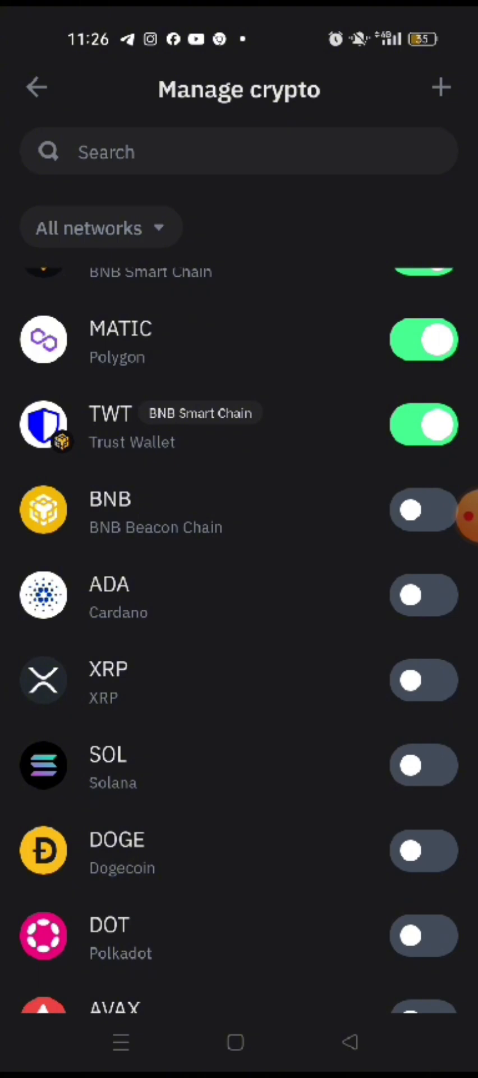
{"action": "scroll", "scroll_direction": "down", "scroll_amount": 3}
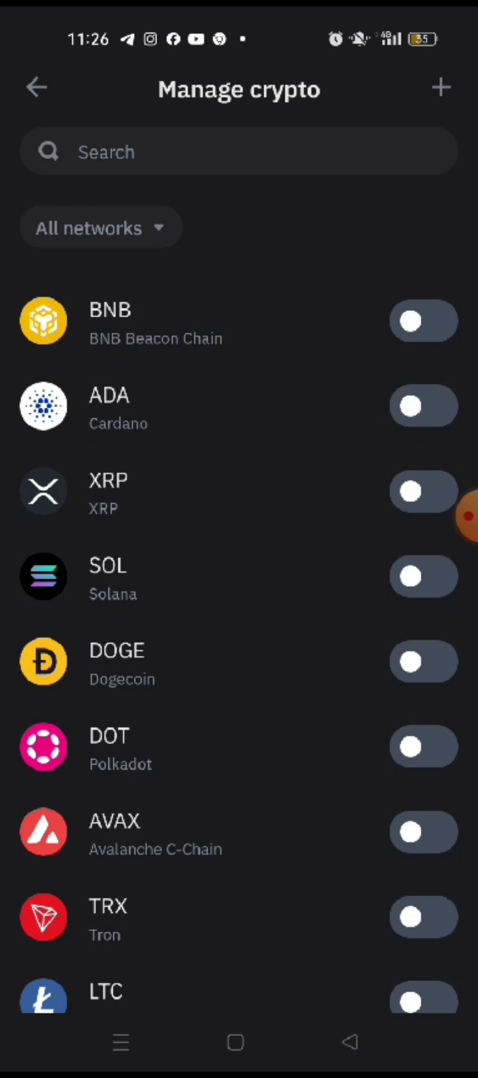
{"action": "scroll", "scroll_direction": "down", "scroll_amount": 3}
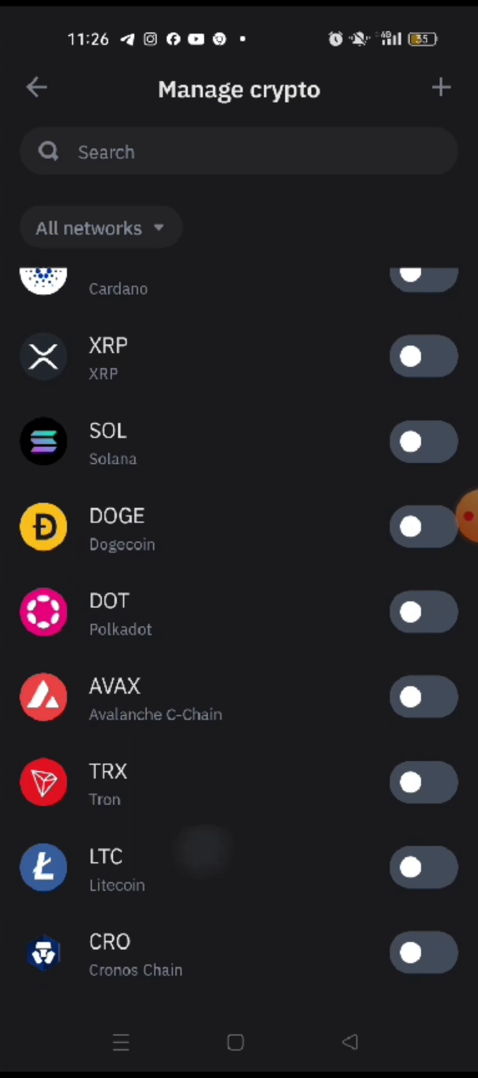
{"action": "scroll", "scroll_direction": "down", "scroll_amount": 3}
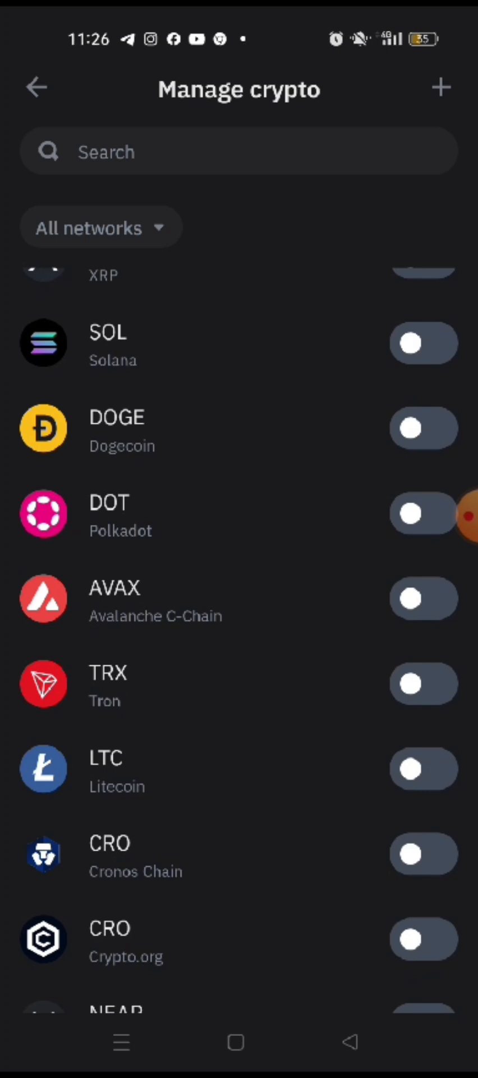
{"action": "scroll", "scroll_direction": "down", "scroll_amount": 3}
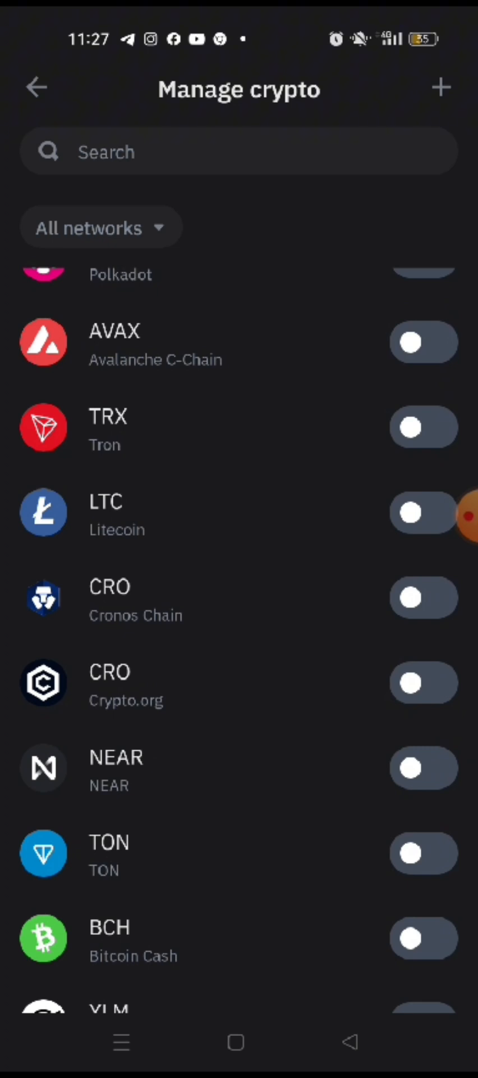
{"action": "scroll", "scroll_direction": "down", "scroll_amount": 3}
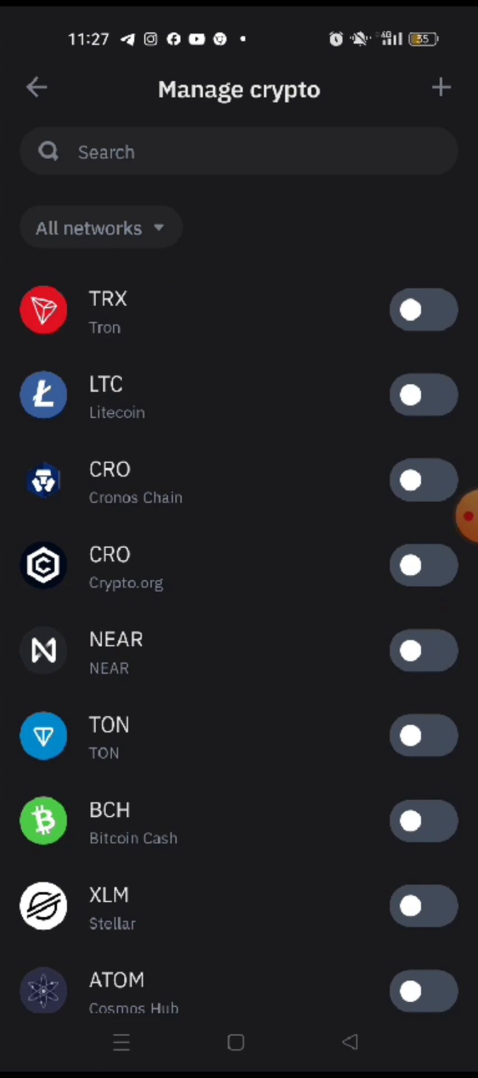
{"action": "scroll", "scroll_direction": "down", "scroll_amount": 3}
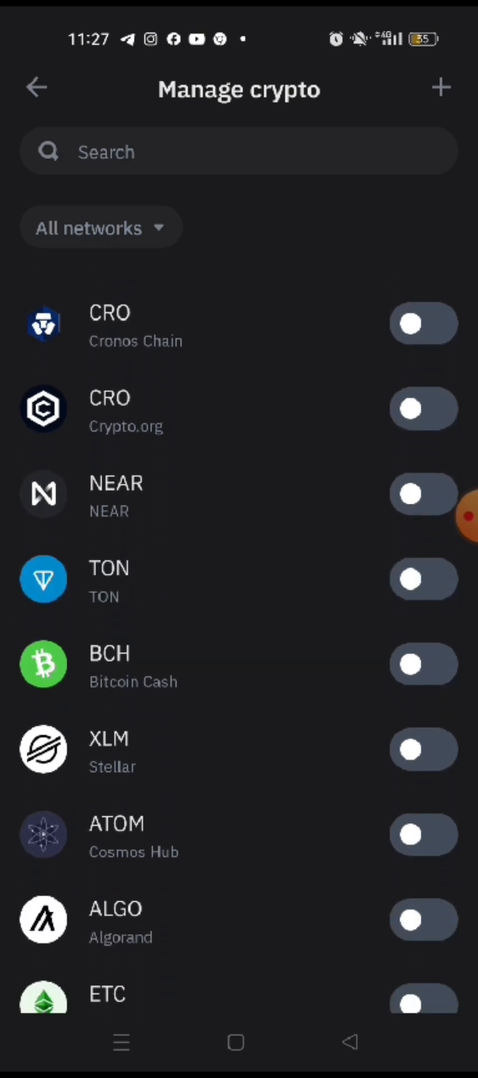
{"action": "scroll", "scroll_direction": "down", "scroll_amount": 3}
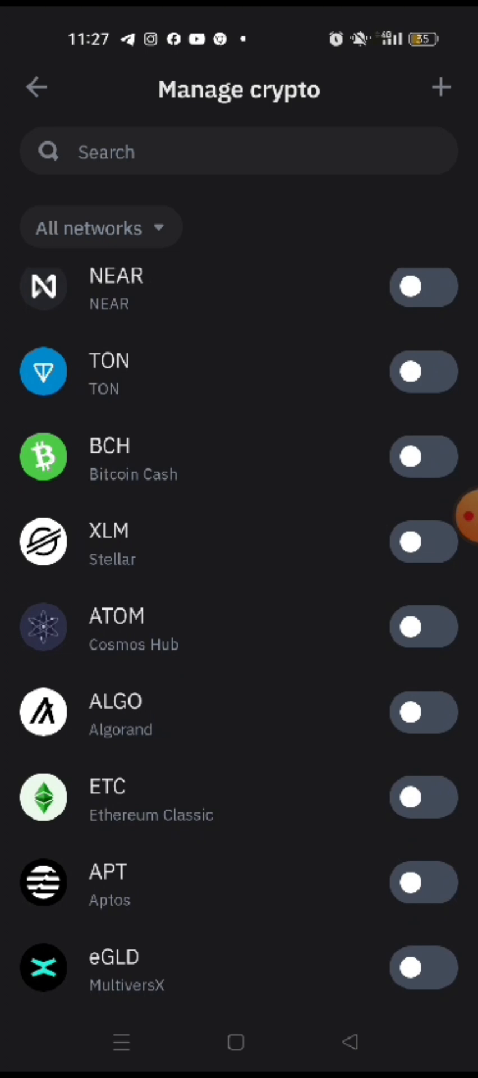
{"action": "scroll", "scroll_direction": "down", "scroll_amount": 3}
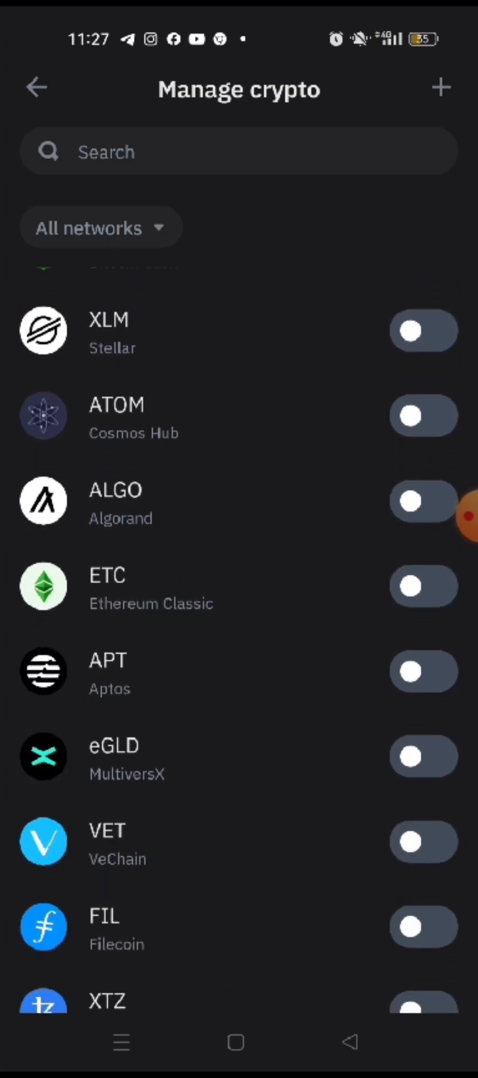
{"action": "scroll", "scroll_direction": "down", "scroll_amount": 3}
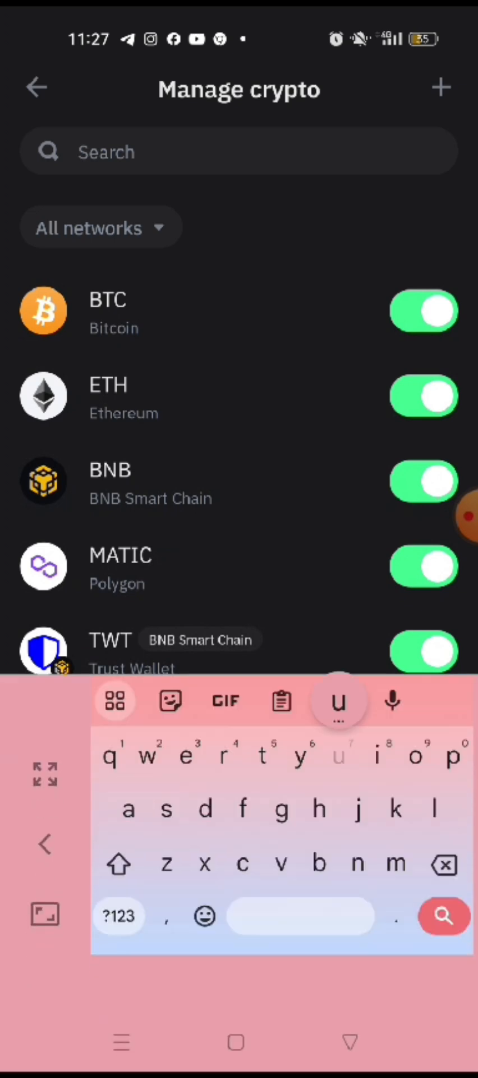
Search Manage crypto for 'usdt' and narrow the results to BNB Smart Chain
{"action": "type", "text": "usdt"}
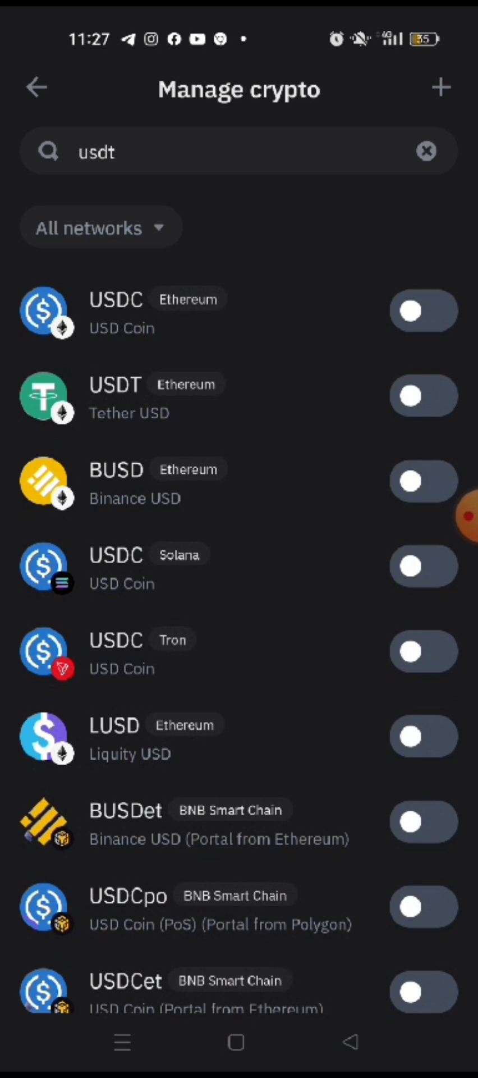
{"action": "left_click", "coordinate": [101, 227]}
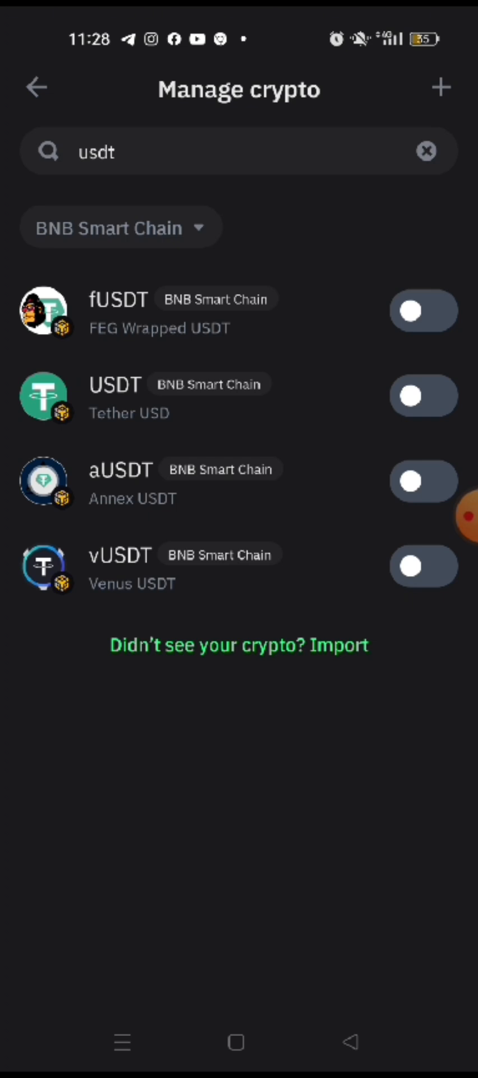
Reselect BNB Smart Chain and switch on Tether USD (USDT) for that network
{"action": "left_click", "coordinate": [120, 226]}
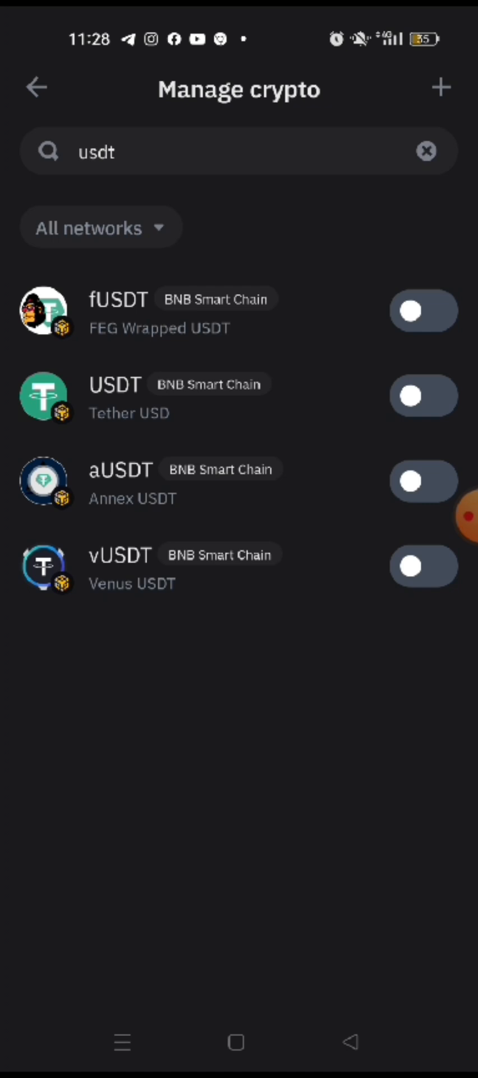
{"action": "scroll", "scroll_direction": "down", "scroll_amount": 3}
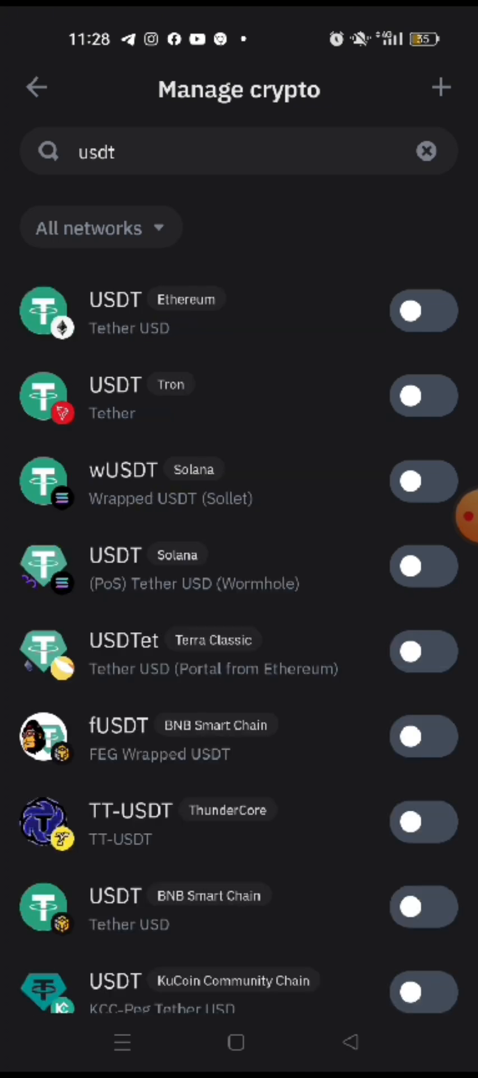
{"action": "left_click", "coordinate": [101, 228]}
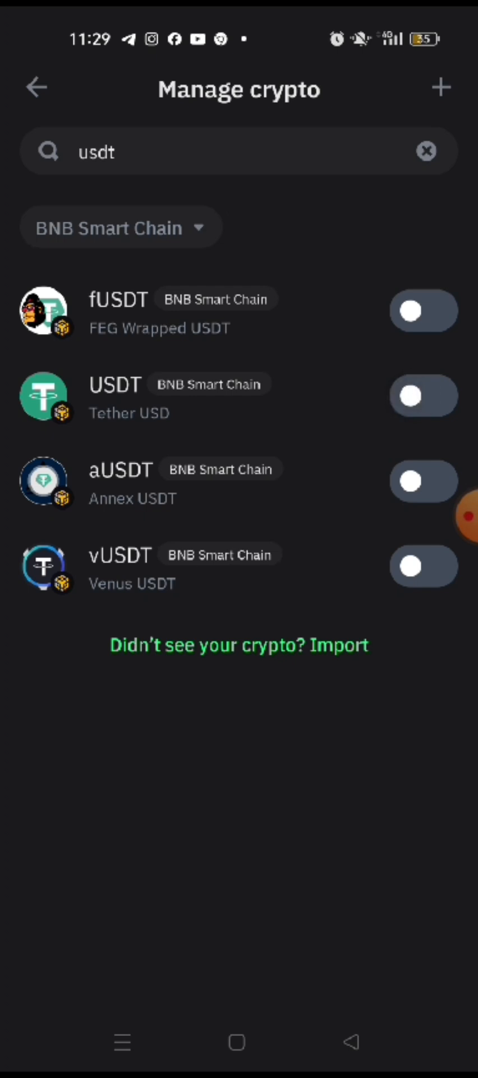
{"action": "left_click", "coordinate": [425, 395]}
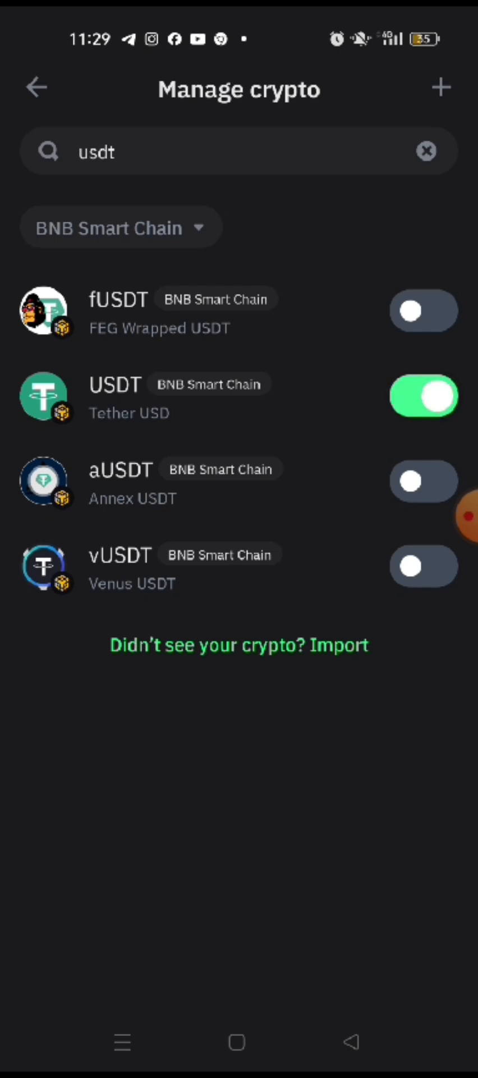
Return to the wallet home listing USDT and open the Wallets list via Main Wallet 1
{"action": "left_click", "coordinate": [36, 88]}
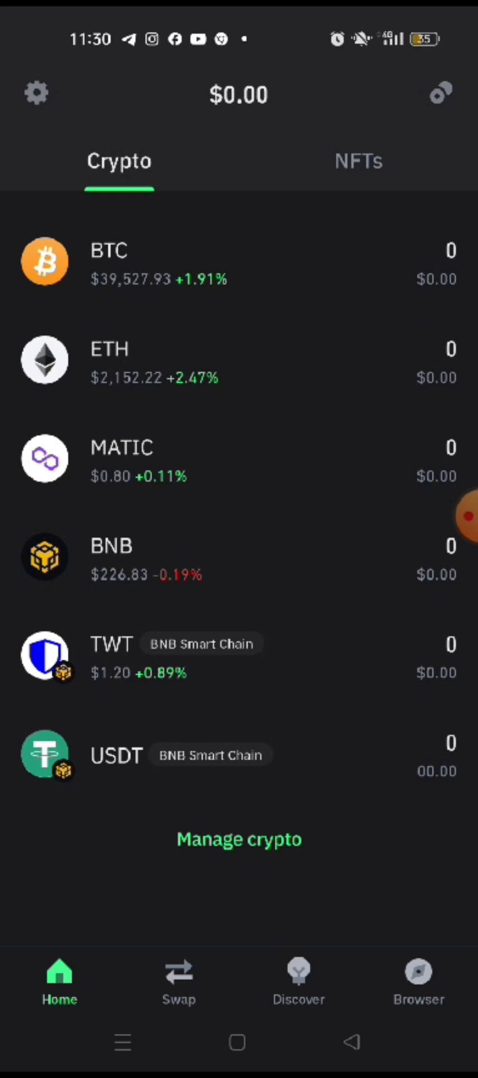
{"action": "scroll", "scroll_direction": "down", "scroll_amount": 3}
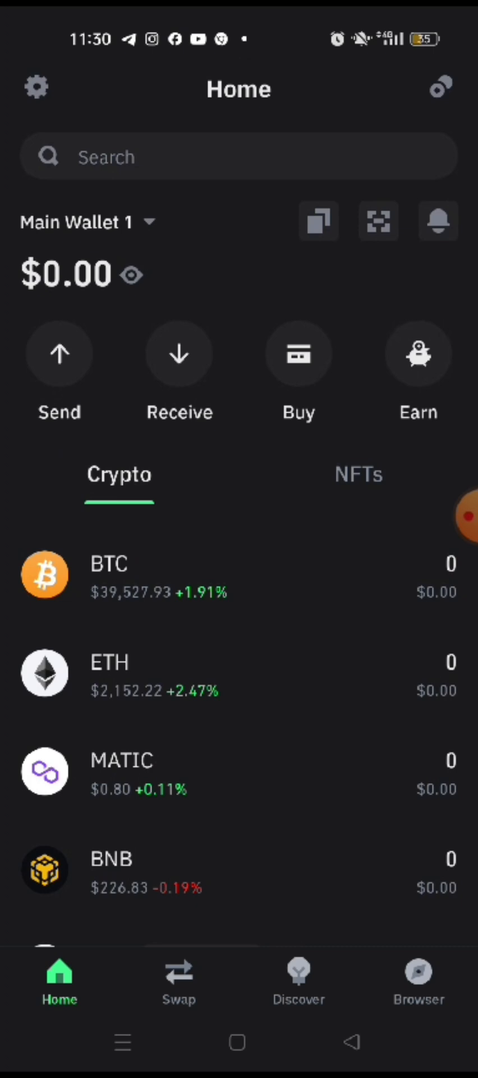
{"action": "left_click", "coordinate": [81, 222]}
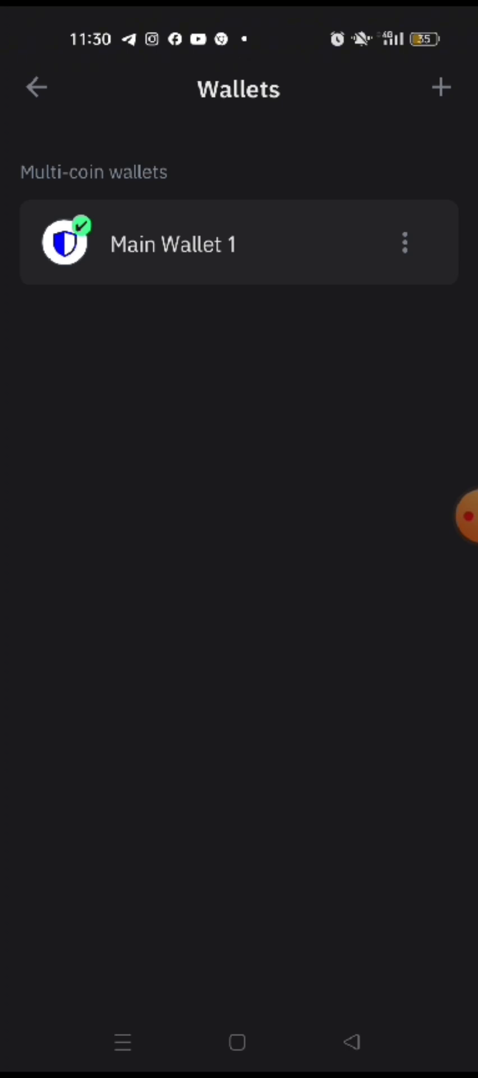
Rename Main Wallet 1 to 'BLESSED TRUST 1' from its settings and return to its home screen
{"action": "left_click", "coordinate": [173, 245]}
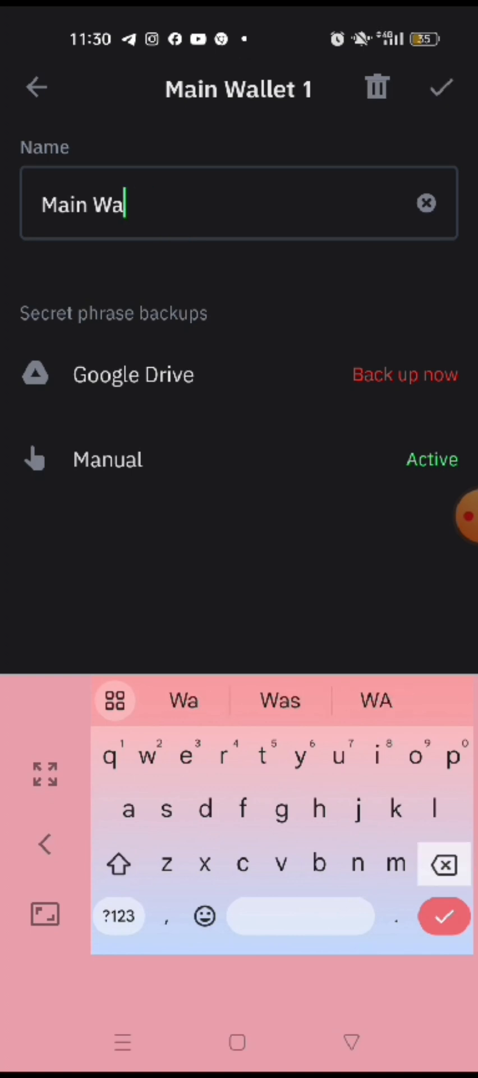
{"action": "left_click", "coordinate": [424, 218]}
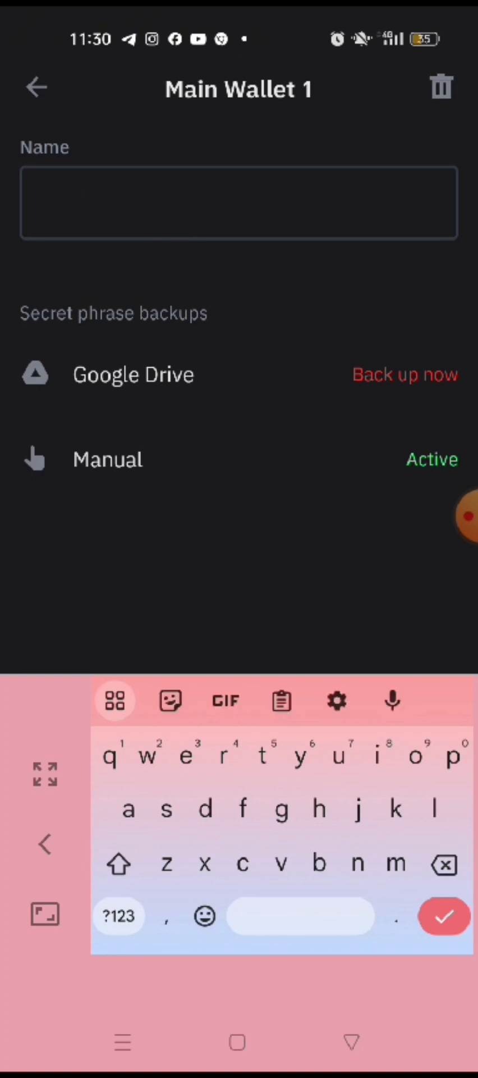
{"action": "type", "text": "BLESSED"}
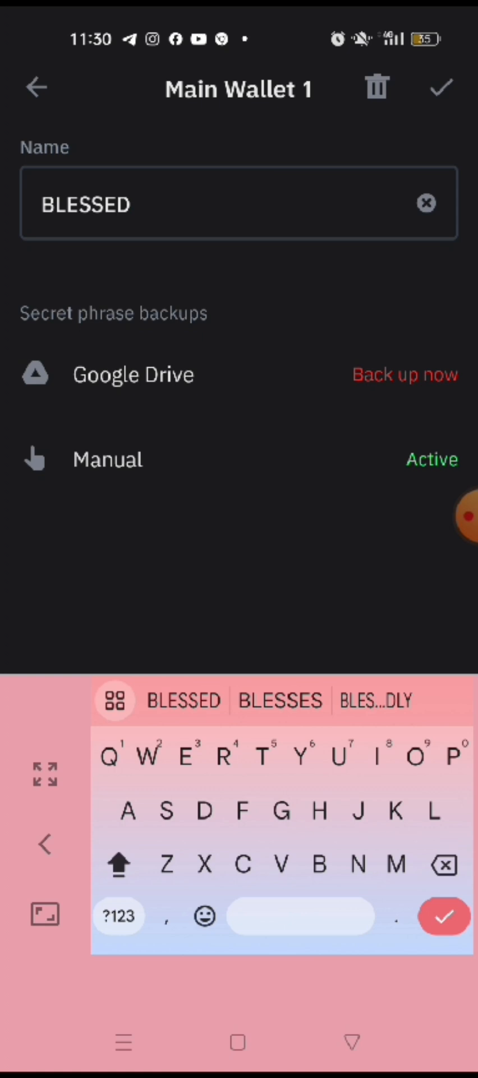
{"action": "type", "text": "TRUS"}
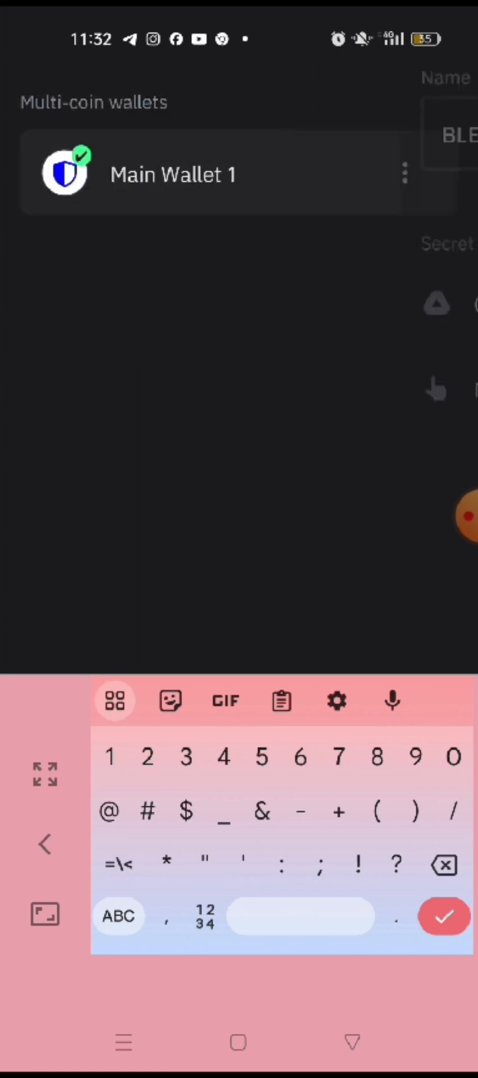
{"action": "left_click", "coordinate": [442, 916]}
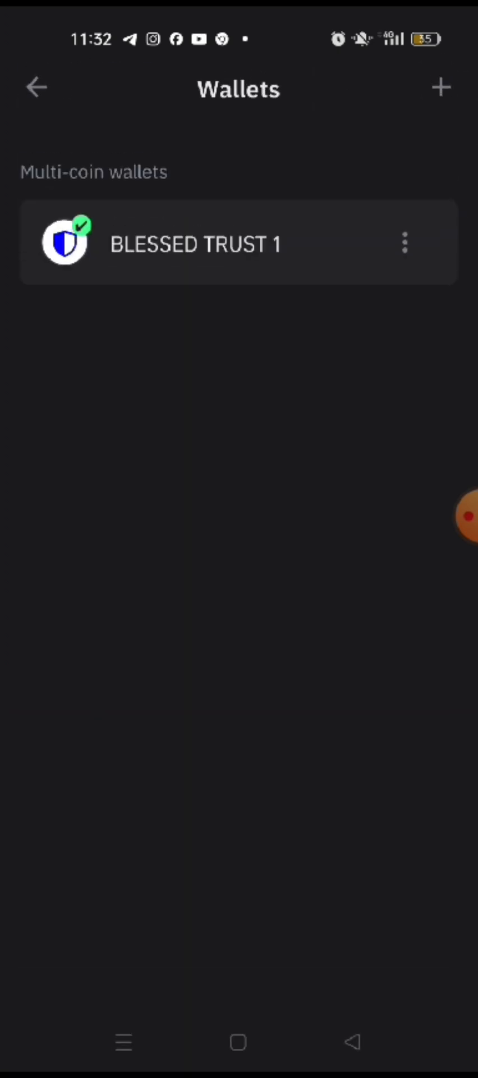
{"action": "left_click", "coordinate": [195, 244]}
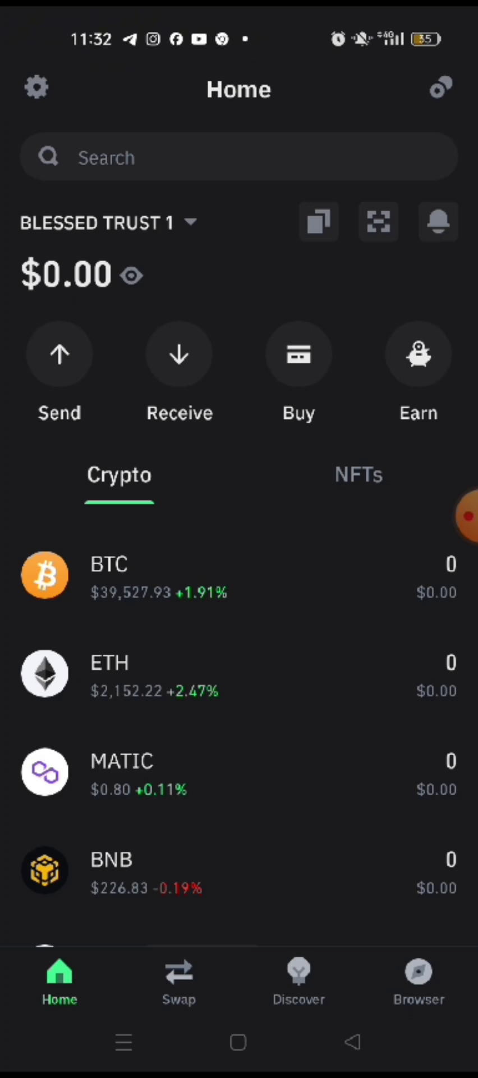
{"action": "scroll", "scroll_direction": "down", "scroll_amount": 3}
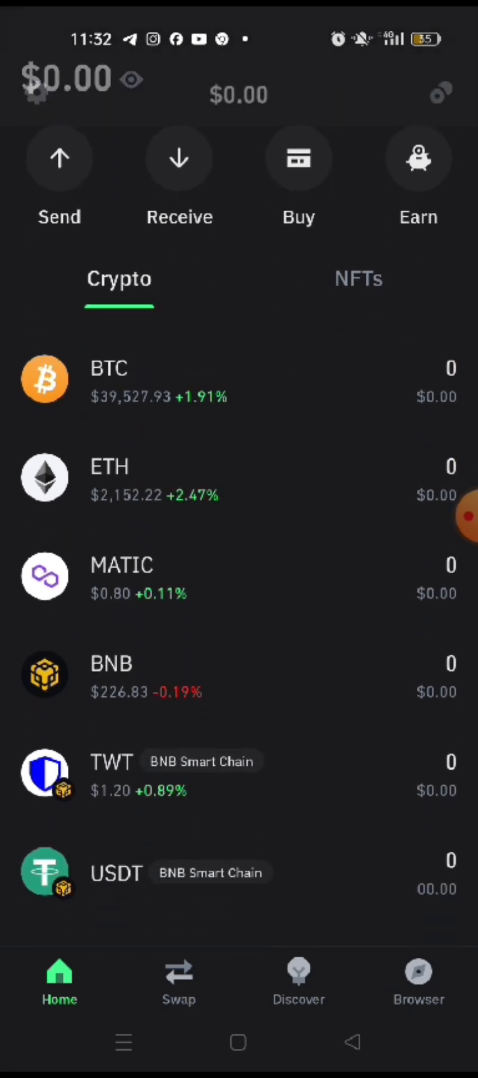
{"action": "scroll", "scroll_direction": "down", "scroll_amount": 3}
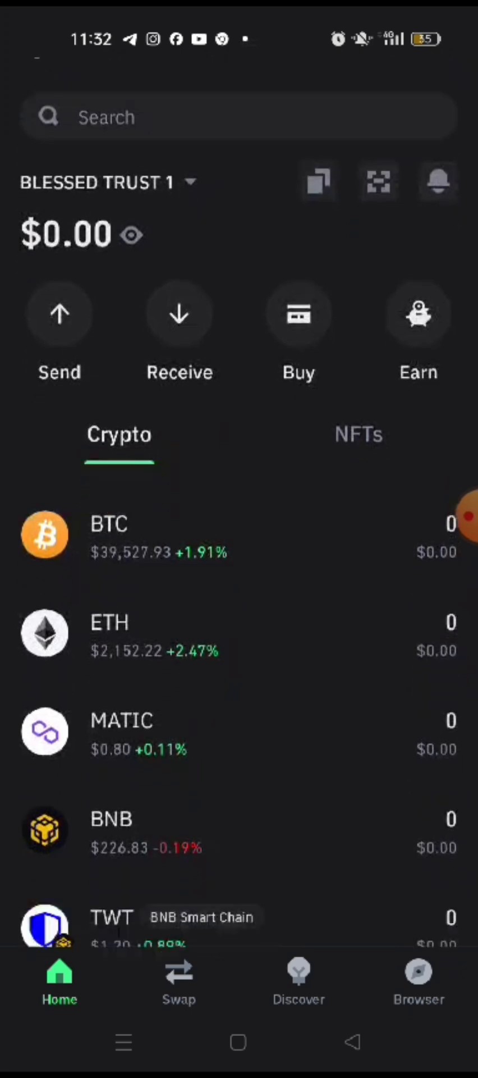
{"action": "scroll", "scroll_direction": "down", "scroll_amount": 3}
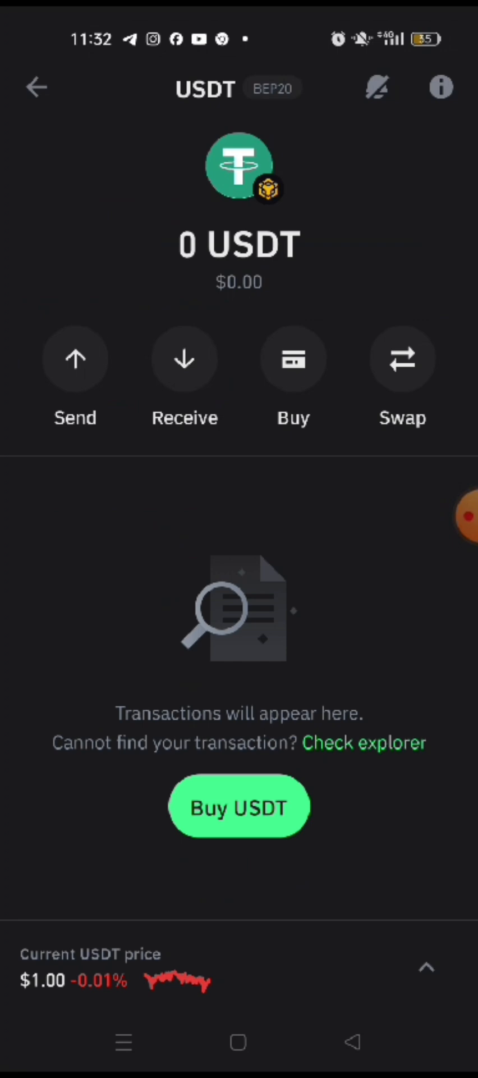
{"action": "left_click", "coordinate": [184, 359]}
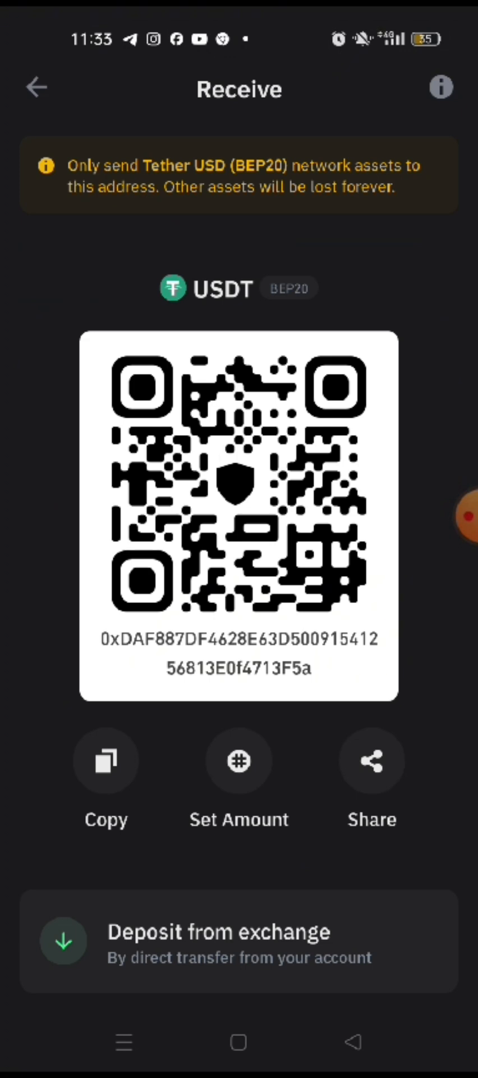
{"action": "left_click", "coordinate": [106, 761]}
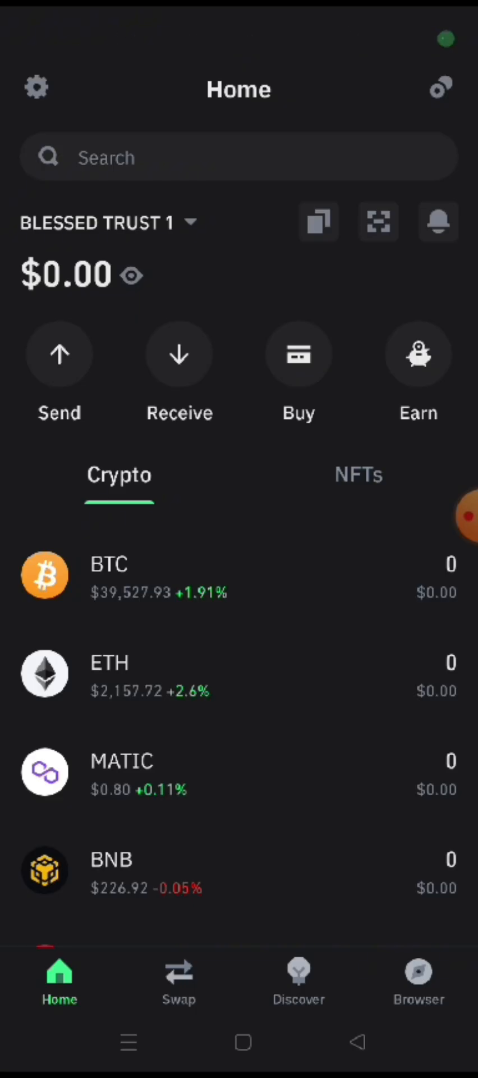
Glance at the NFTs list, return to Crypto assets, then bring up Swap's 'You Pay' token list
{"action": "left_click", "coordinate": [359, 476]}
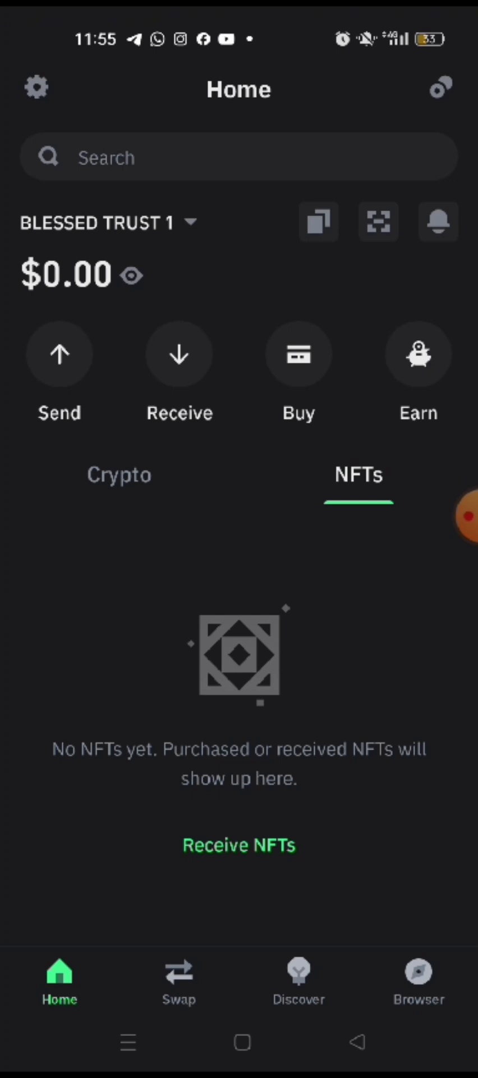
{"action": "left_click", "coordinate": [119, 475]}
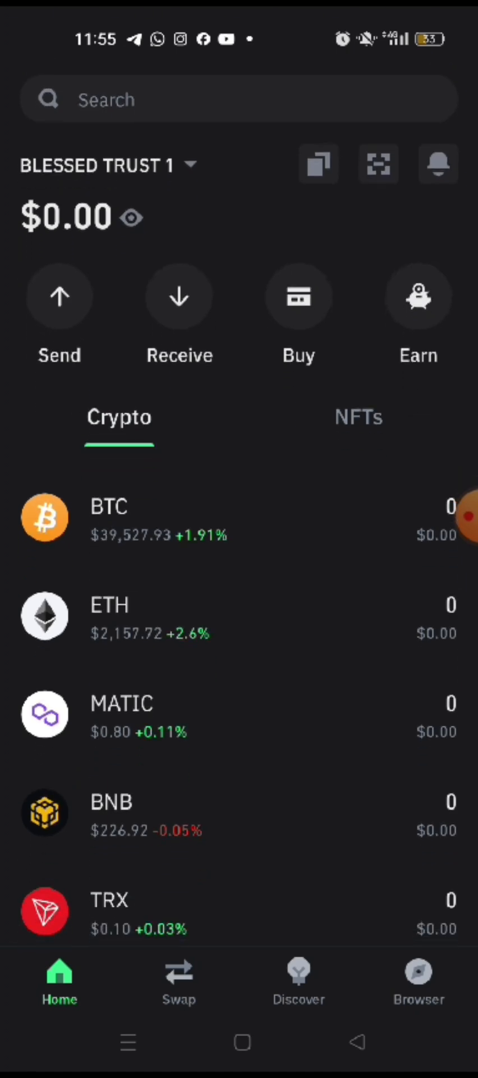
{"action": "scroll", "scroll_direction": "down", "scroll_amount": 3}
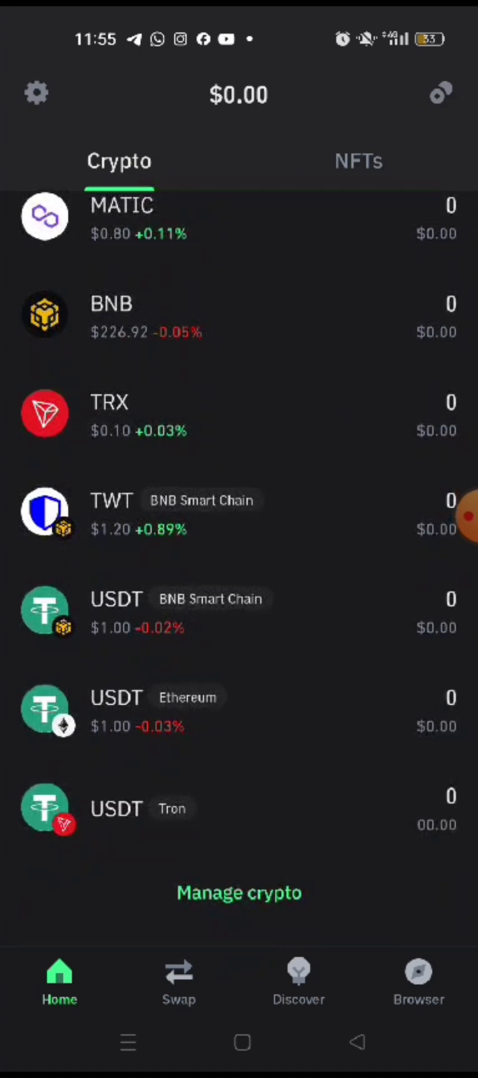
{"action": "left_click", "coordinate": [179, 980]}
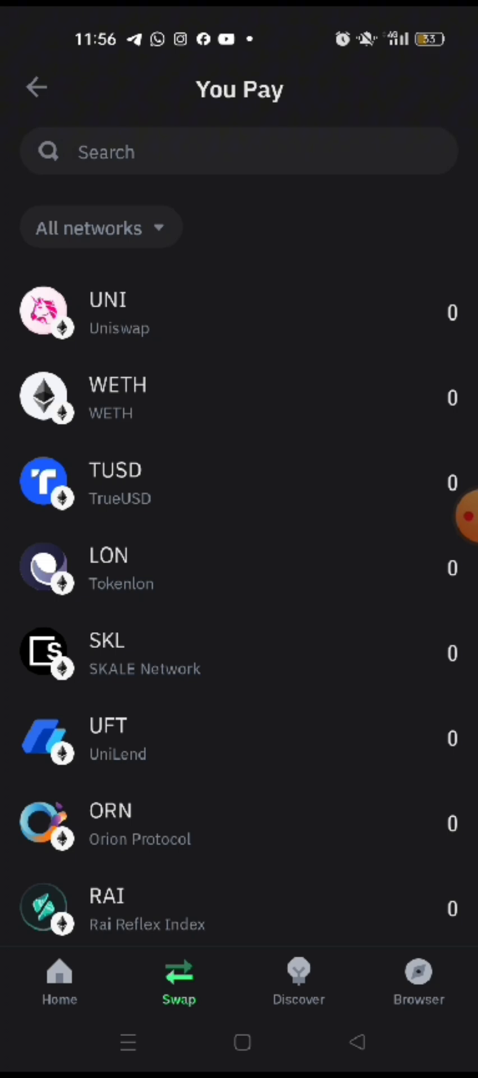
Pair UNI on Ethereum to pay with ETH on Ethereum to receive in Swap
{"action": "scroll", "scroll_direction": "down", "scroll_amount": 3}
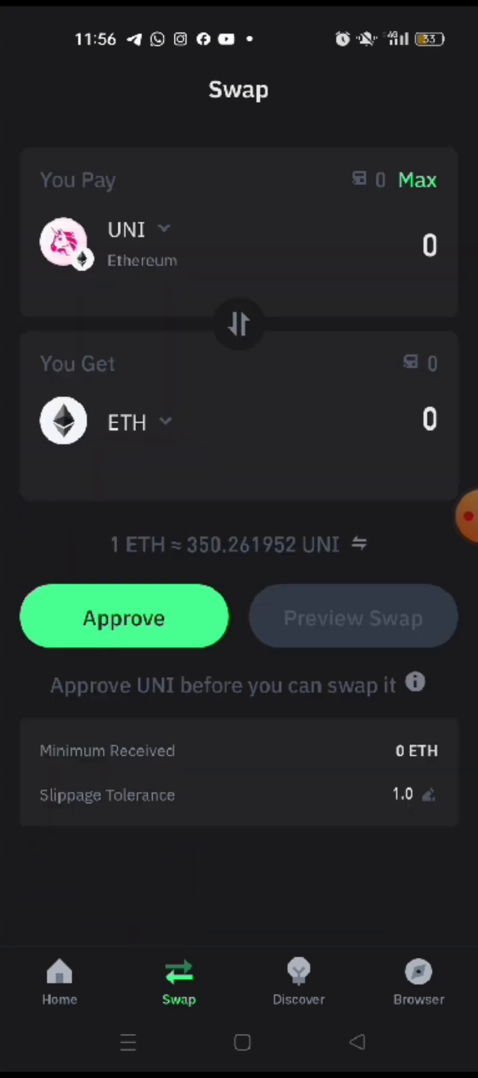
{"action": "left_click", "coordinate": [127, 423]}
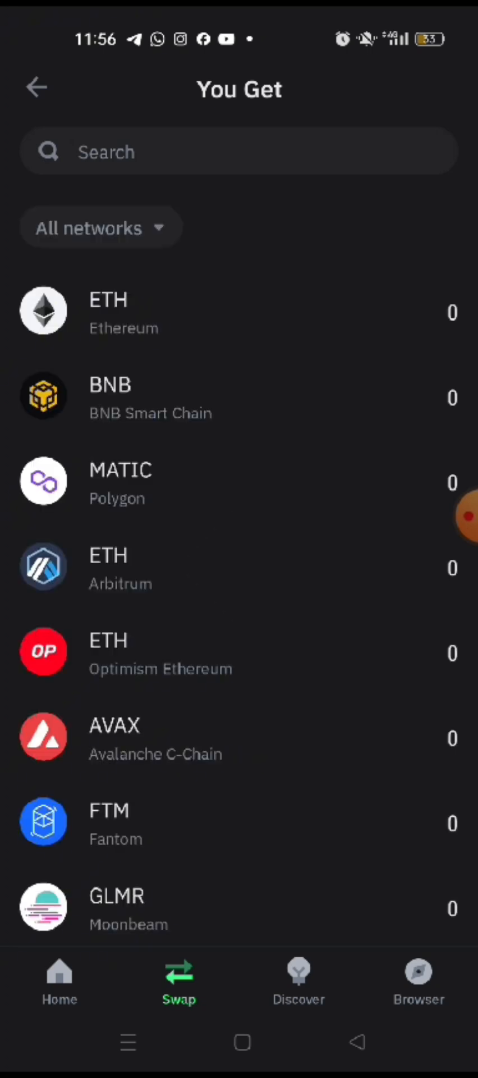
{"action": "left_click", "coordinate": [106, 311]}
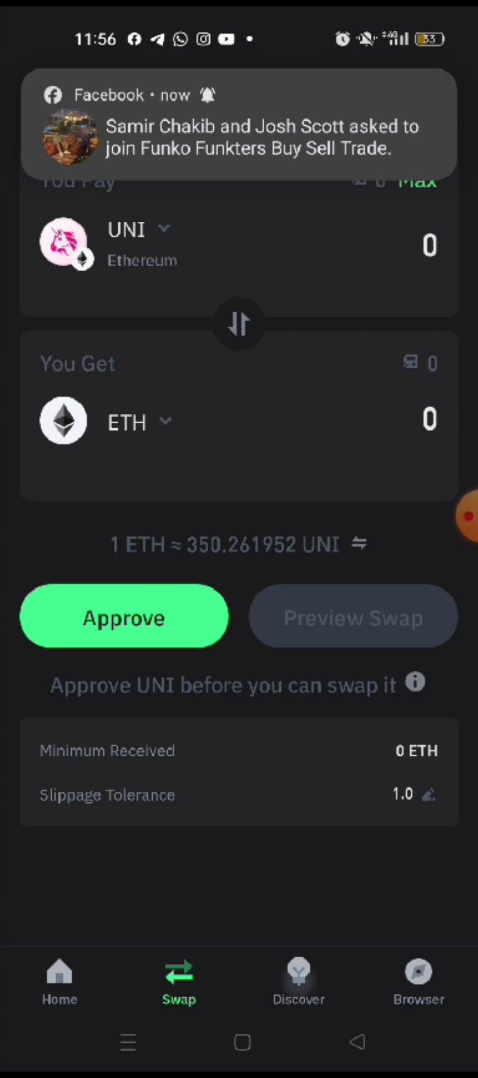
Browse Discover down to the full Staking options list and back to the overview
{"action": "left_click", "coordinate": [298, 980]}
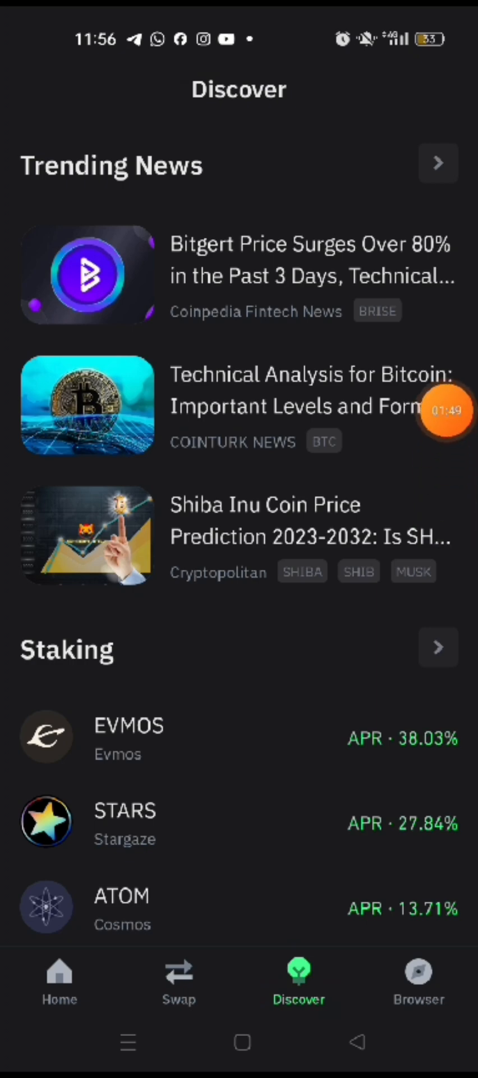
{"action": "scroll", "scroll_direction": "down", "scroll_amount": 3}
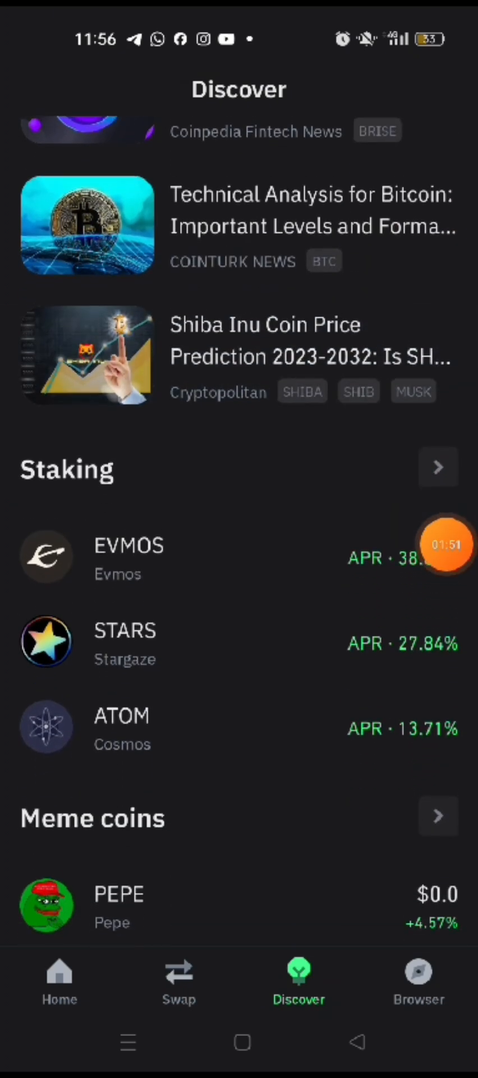
{"action": "scroll", "scroll_direction": "down", "scroll_amount": 3}
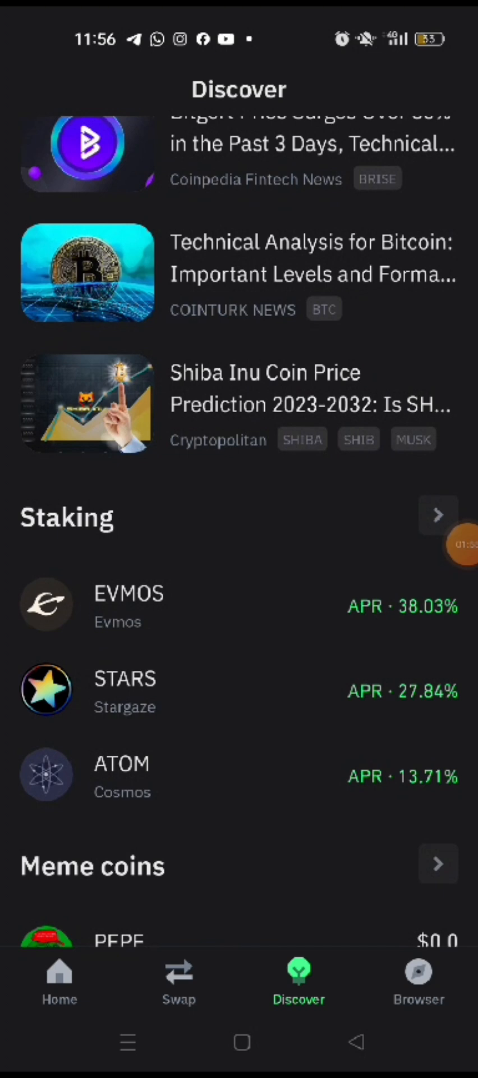
{"action": "left_click", "coordinate": [439, 514]}
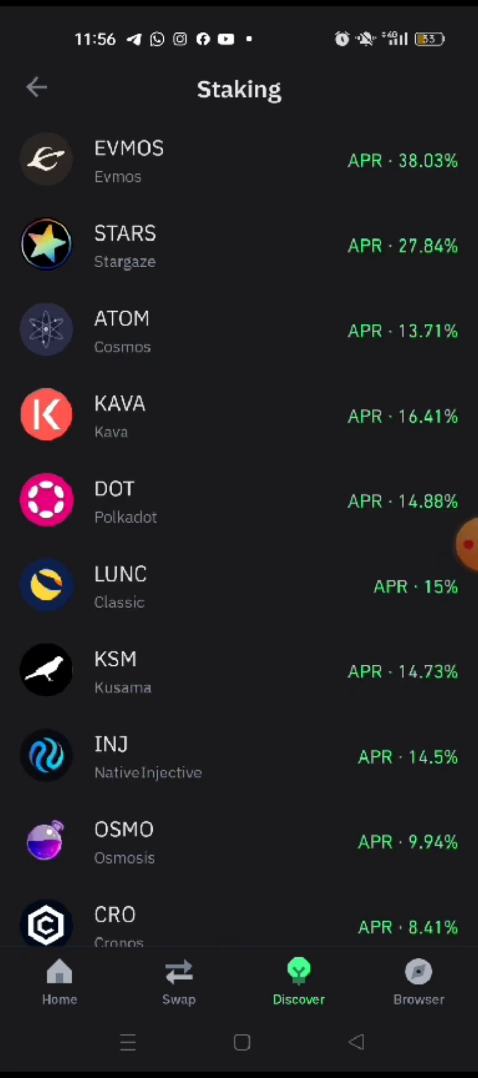
{"action": "scroll", "scroll_direction": "down", "scroll_amount": 3}
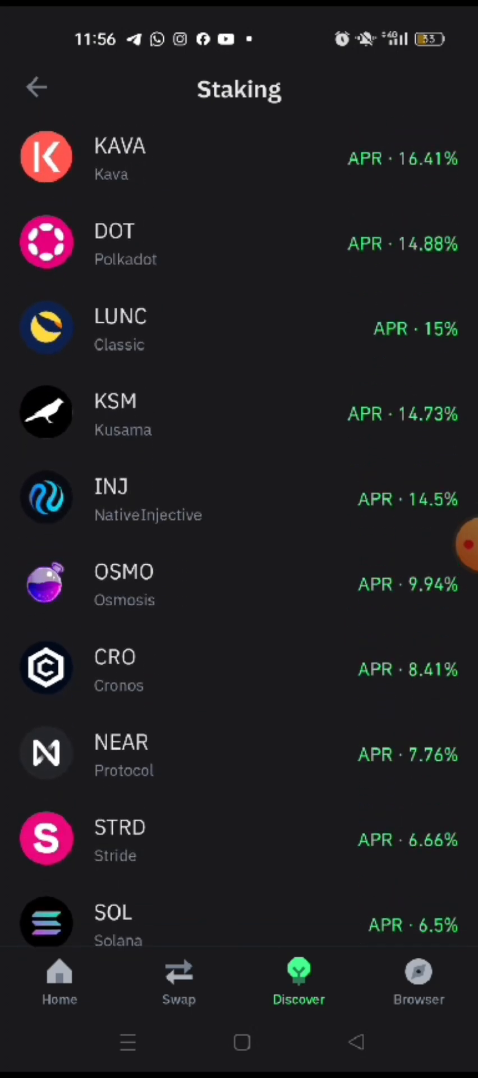
{"action": "left_click", "coordinate": [36, 87]}
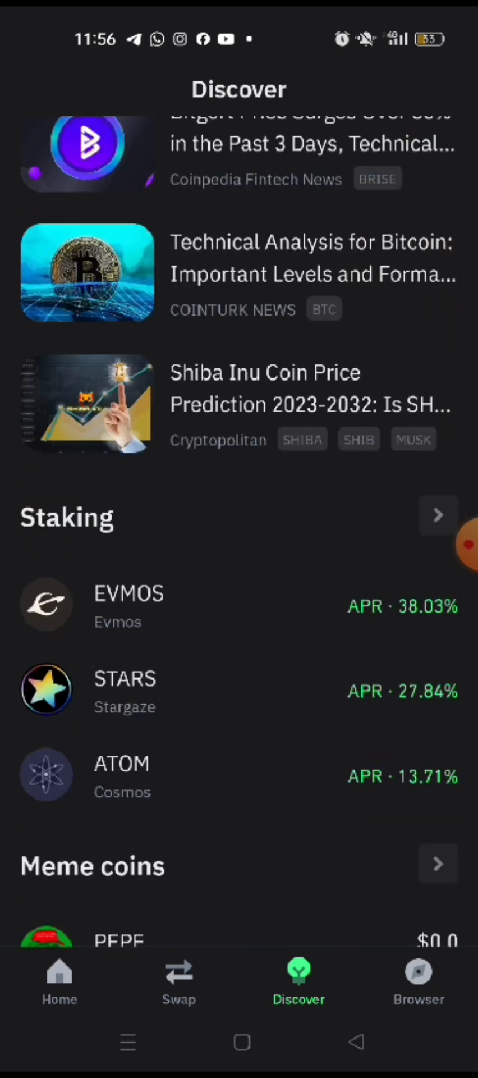
View the full Lending / Borrowing token list and return to the Discover overview
{"action": "scroll", "scroll_direction": "down", "scroll_amount": 3}
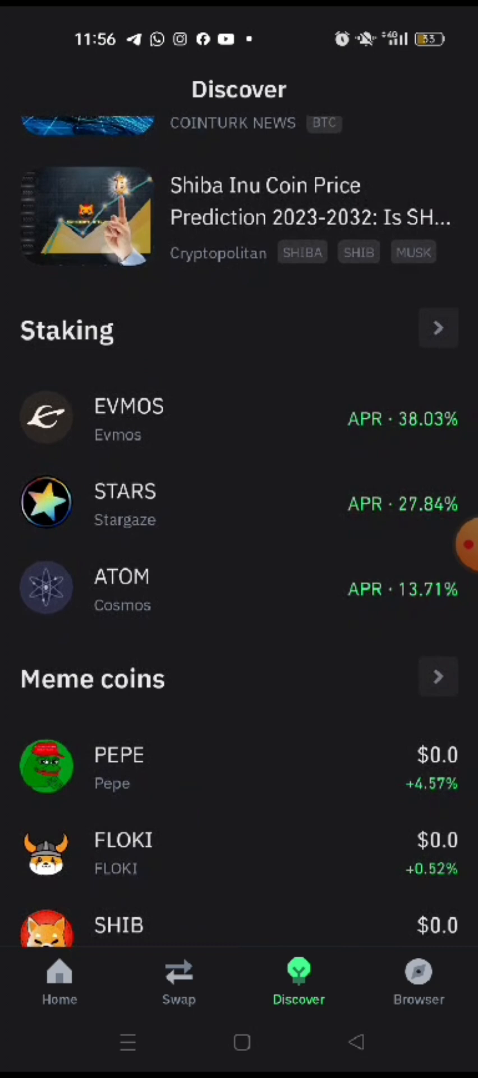
{"action": "scroll", "scroll_direction": "down", "scroll_amount": 3}
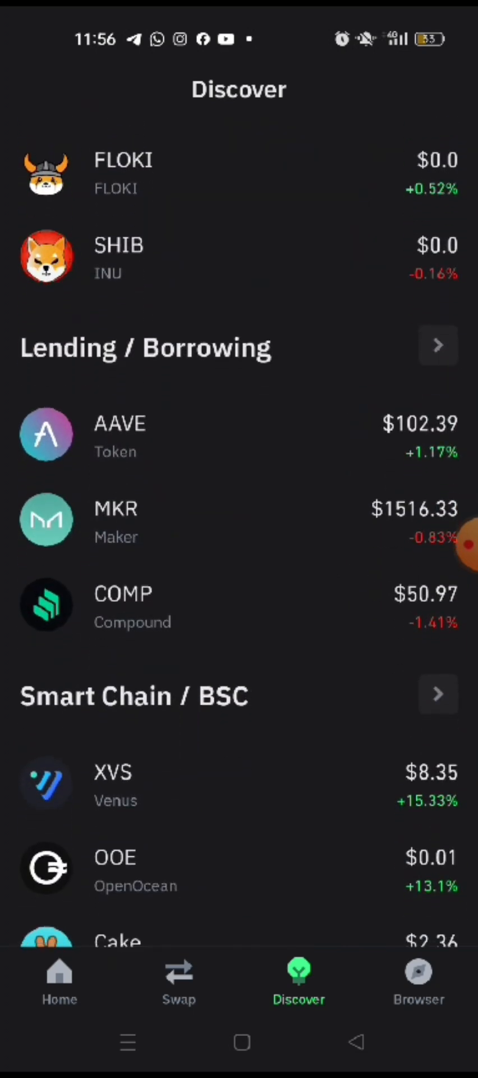
{"action": "left_click", "coordinate": [437, 346]}
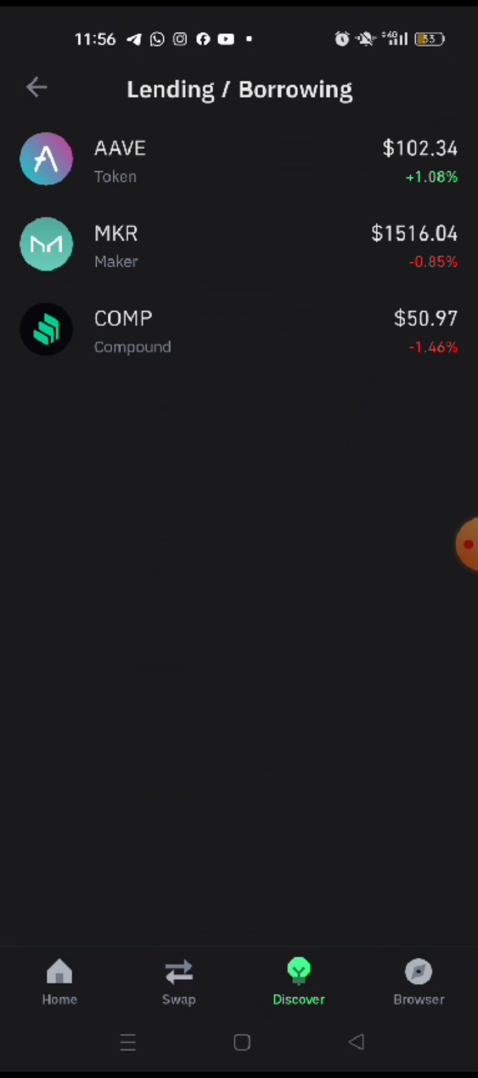
{"action": "left_click", "coordinate": [35, 88]}
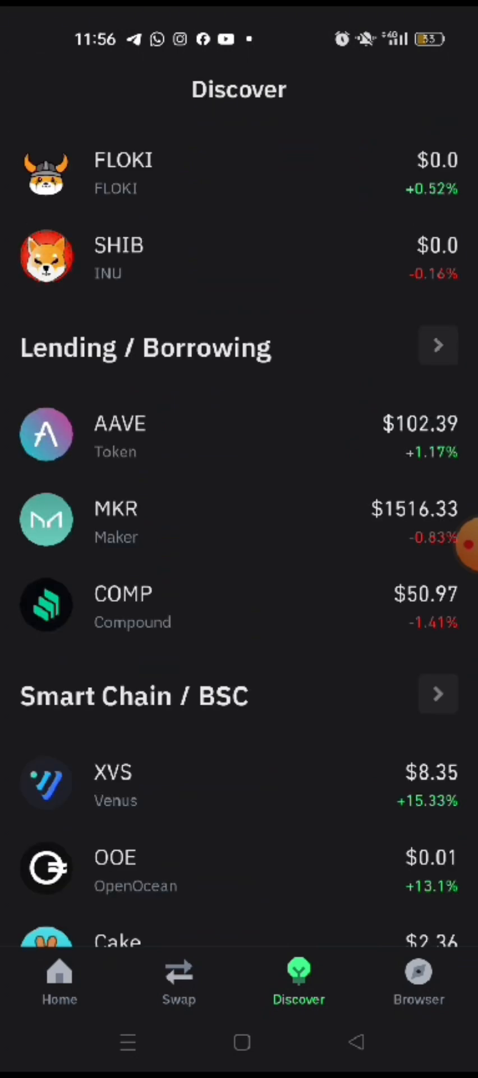
Scroll Discover past Smart Chain tokens down to the DeFi apps list
{"action": "scroll", "scroll_direction": "down", "scroll_amount": 3}
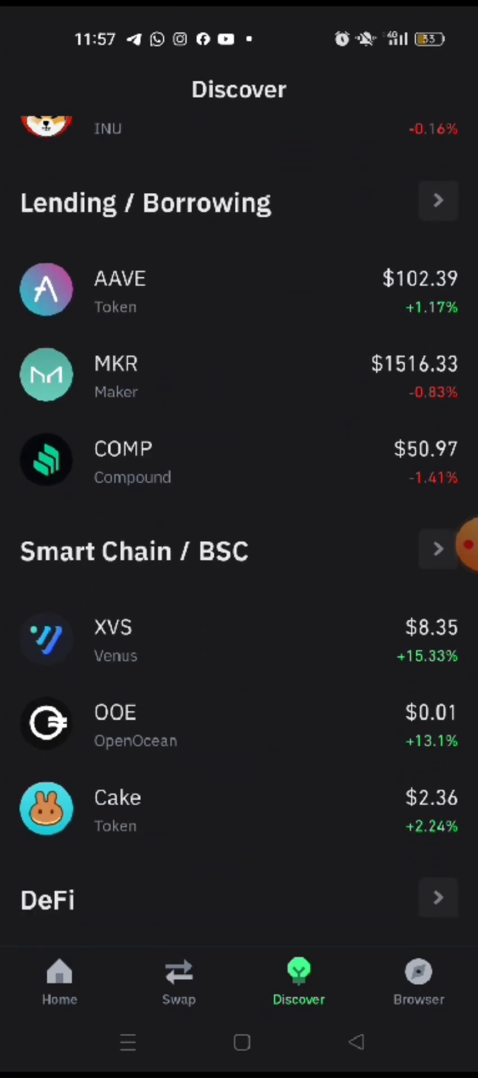
{"action": "scroll", "scroll_direction": "down", "scroll_amount": 3}
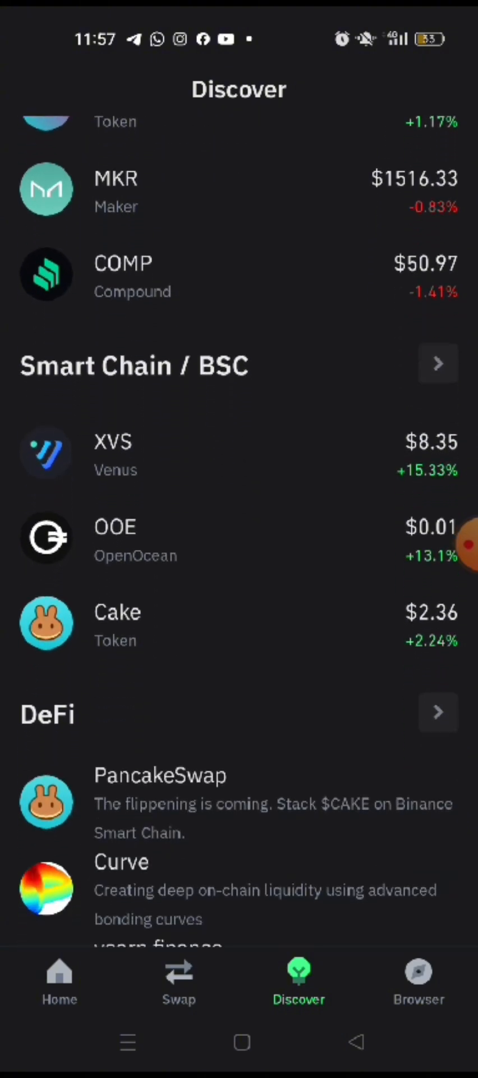
{"action": "scroll", "scroll_direction": "down", "scroll_amount": 3}
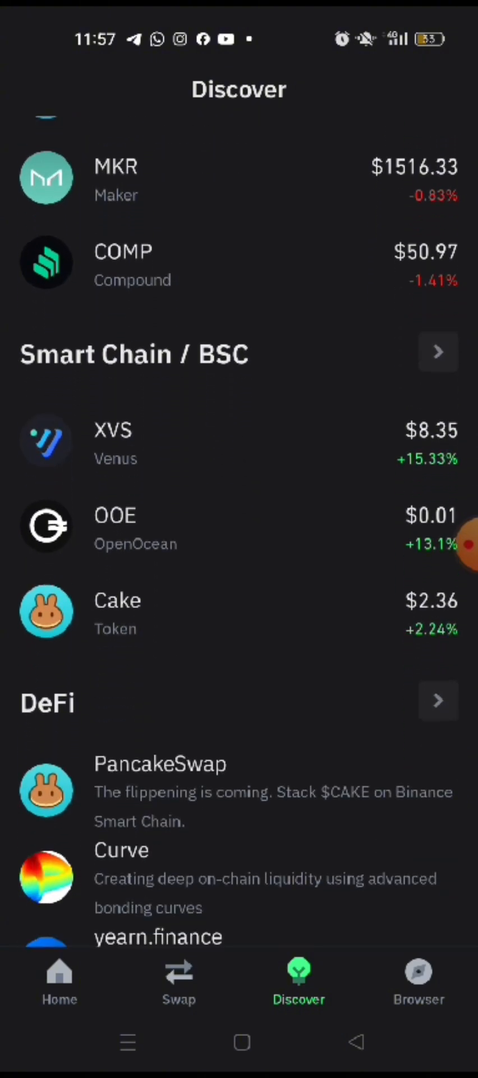
{"action": "scroll", "scroll_direction": "down", "scroll_amount": 3}
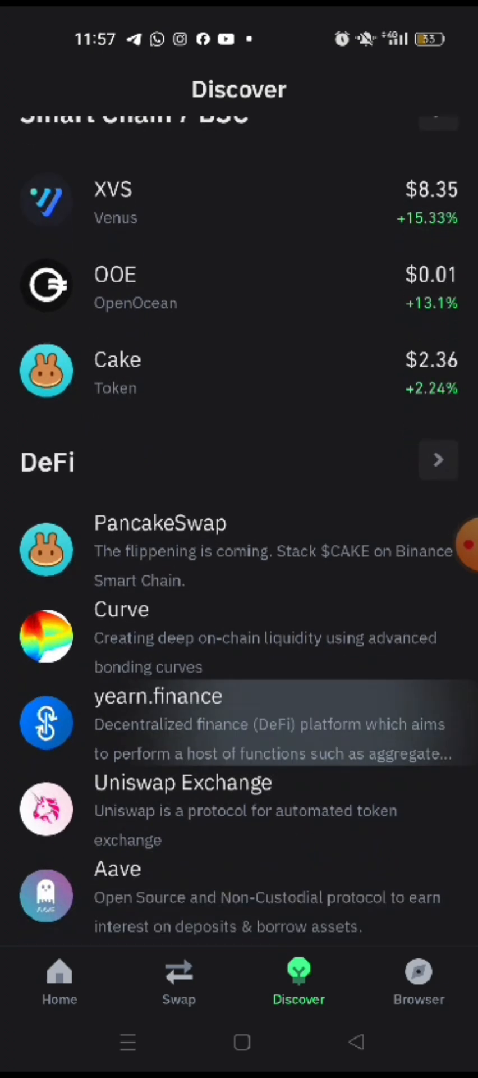
{"action": "scroll", "scroll_direction": "down", "scroll_amount": 3}
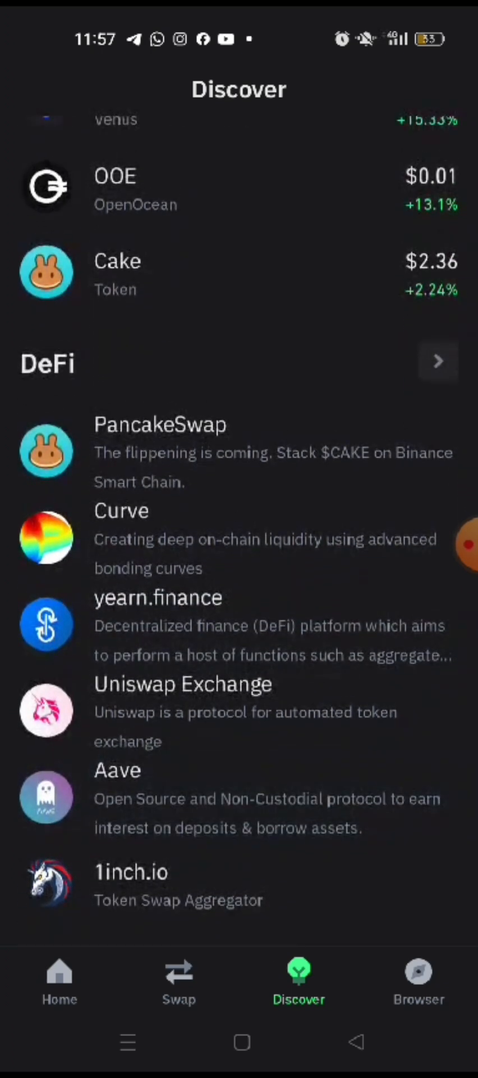
Browse the Browser's New DApps, DeFi and Smart Chain listings, then return to the home asset list
{"action": "left_click", "coordinate": [419, 975]}
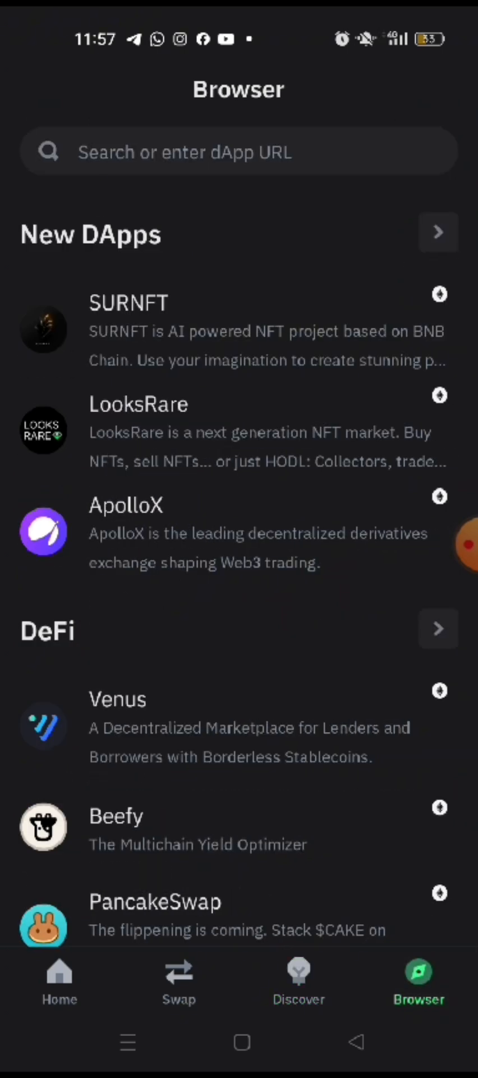
{"action": "scroll", "scroll_direction": "down", "scroll_amount": 3}
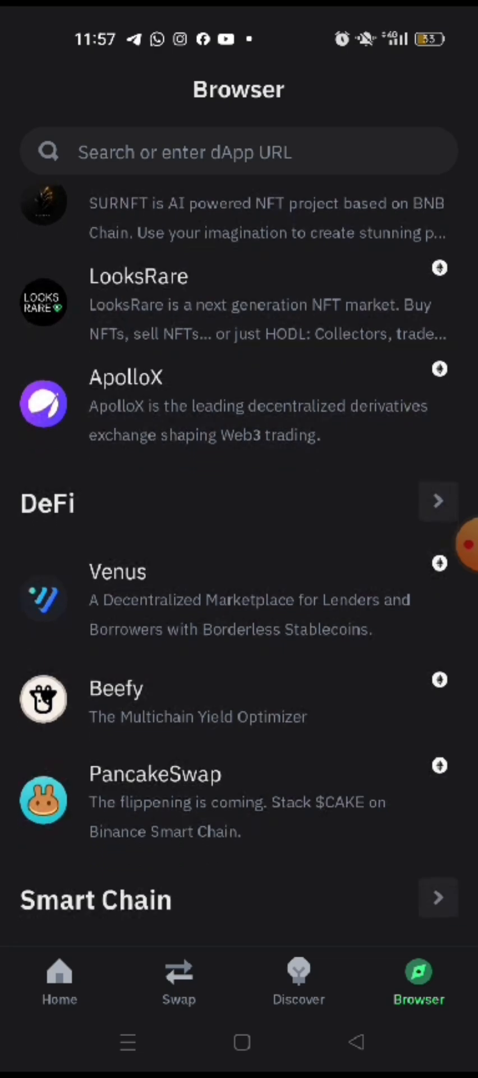
{"action": "scroll", "scroll_direction": "down", "scroll_amount": 3}
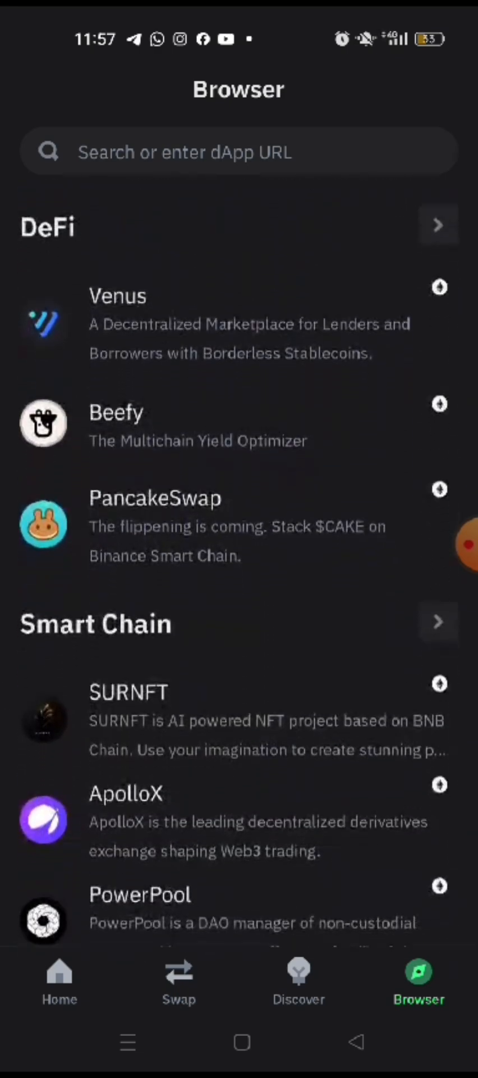
{"action": "scroll", "scroll_direction": "down", "scroll_amount": 3}
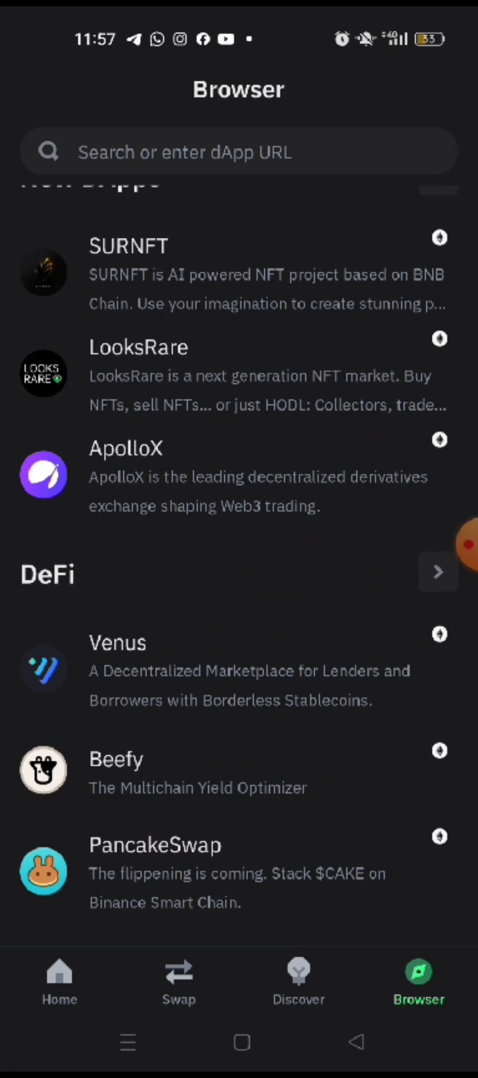
{"action": "left_click", "coordinate": [59, 983]}
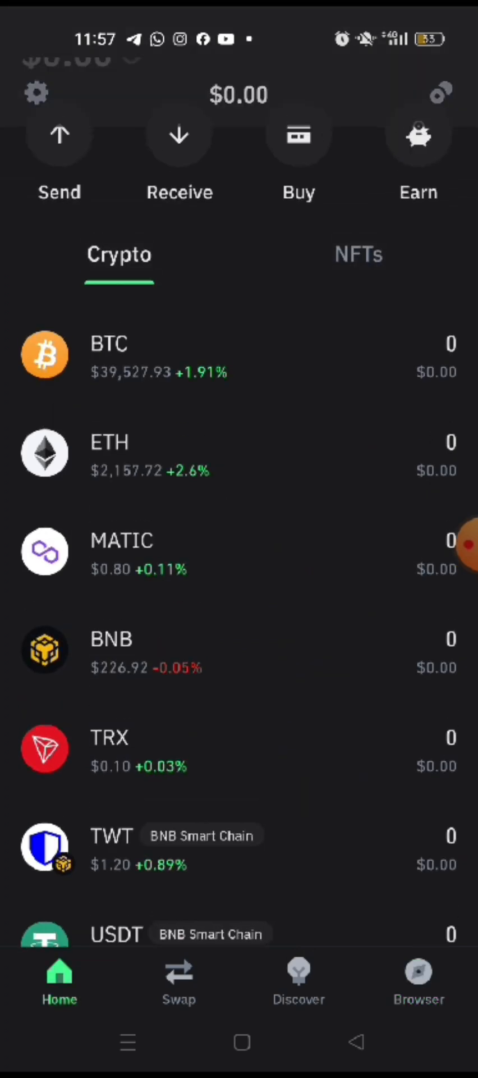
{"action": "scroll", "scroll_direction": "down", "scroll_amount": 3}
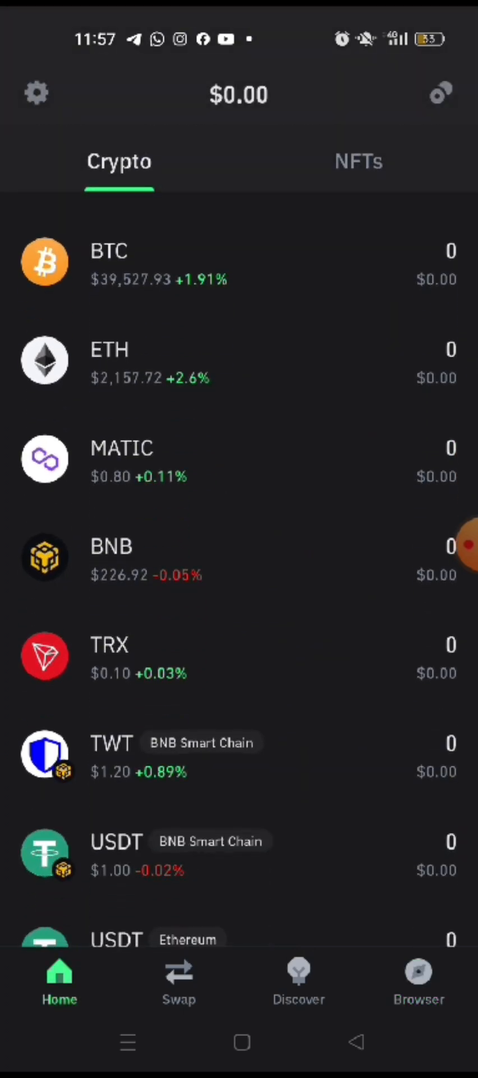